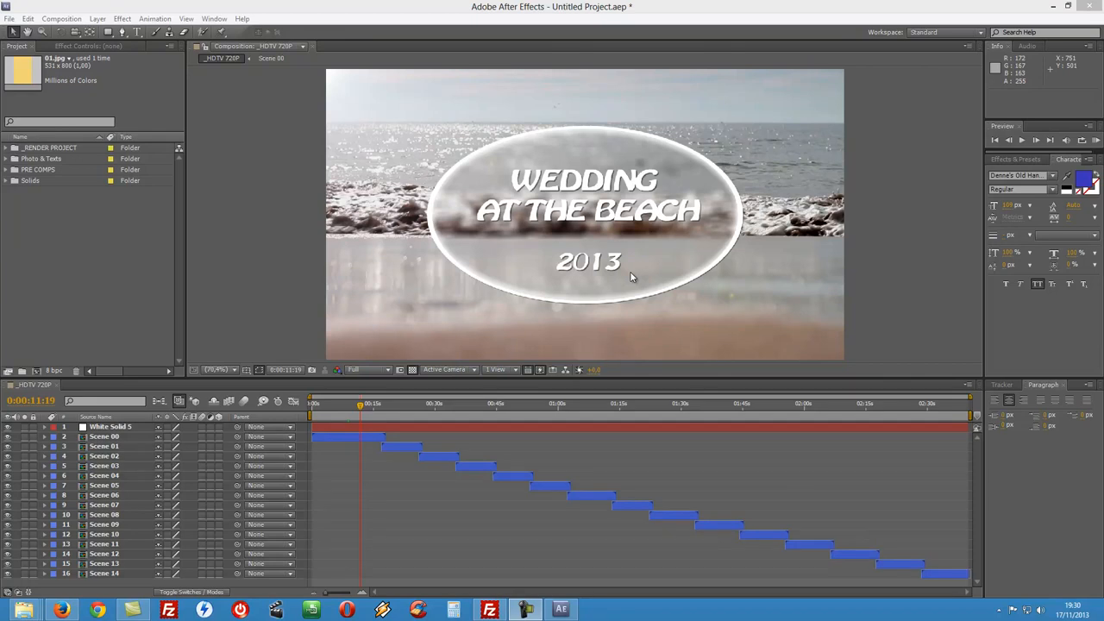
pyautogui.moveTo(613, 241)
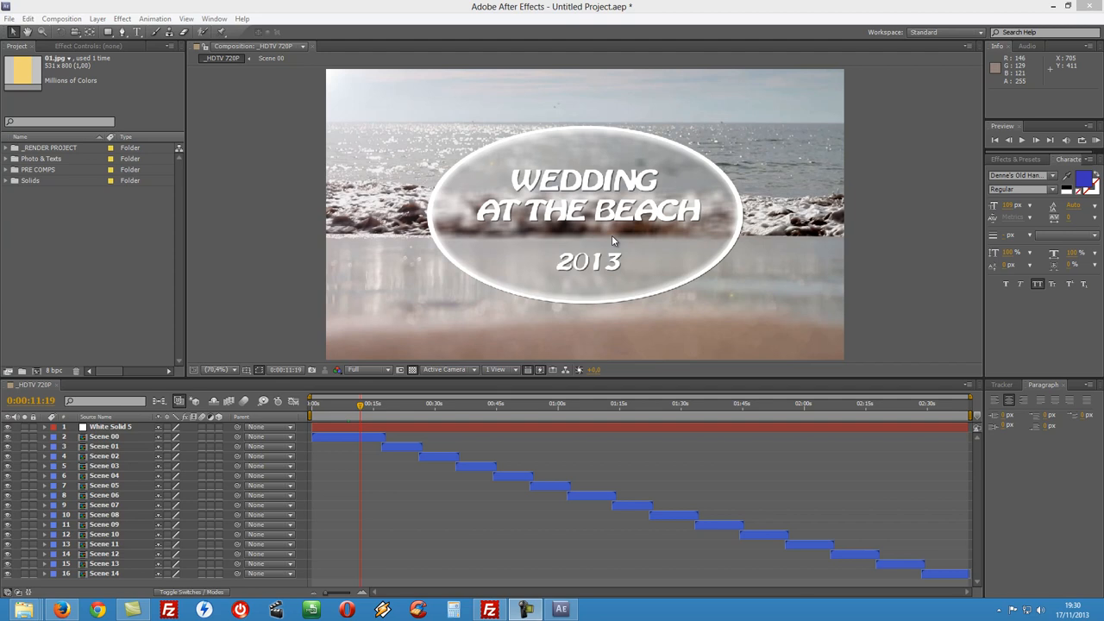
pyautogui.moveTo(706, 207)
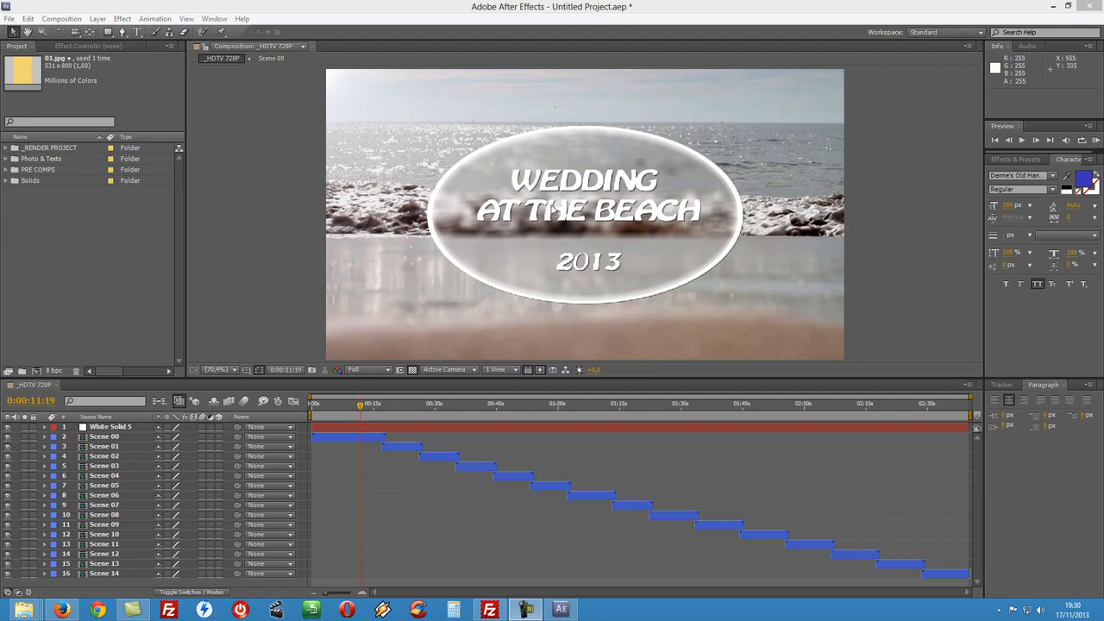
pyautogui.moveTo(365, 408)
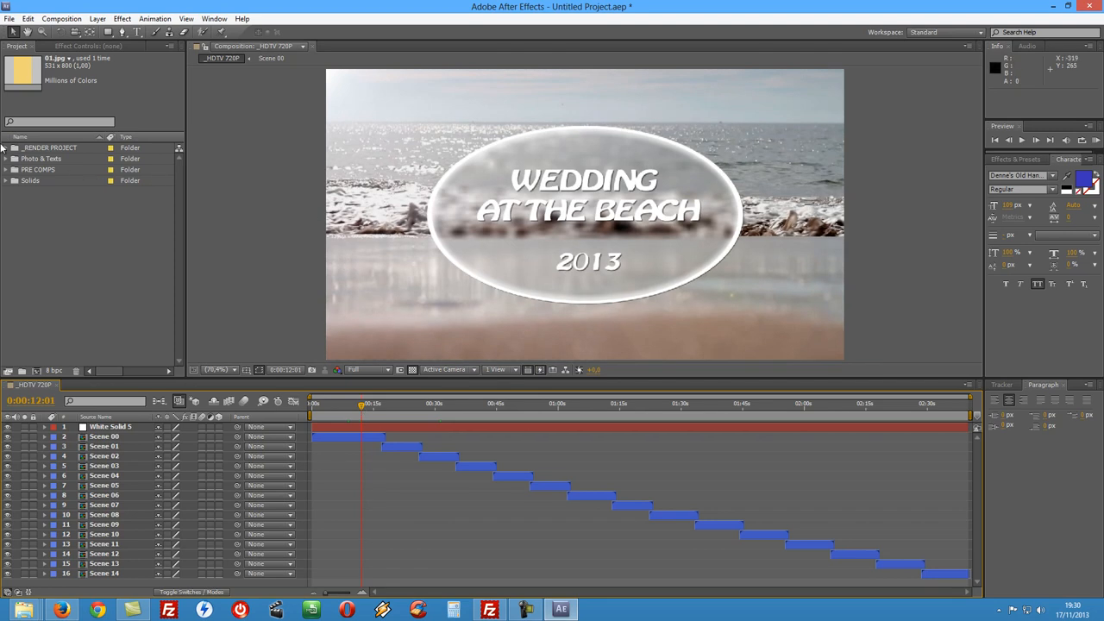
# - Expand _RENDER PROJECT and browse the _17 Photo Placeholders HDTV 1080P and 720P compositions
pyautogui.click(52, 147)
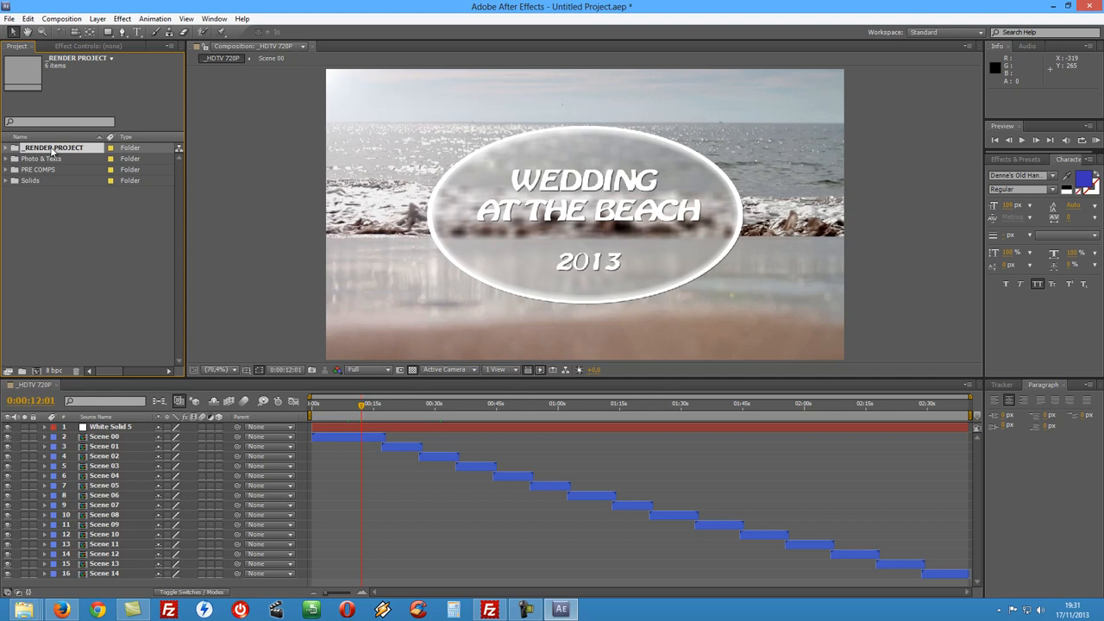
pyautogui.click(8, 146)
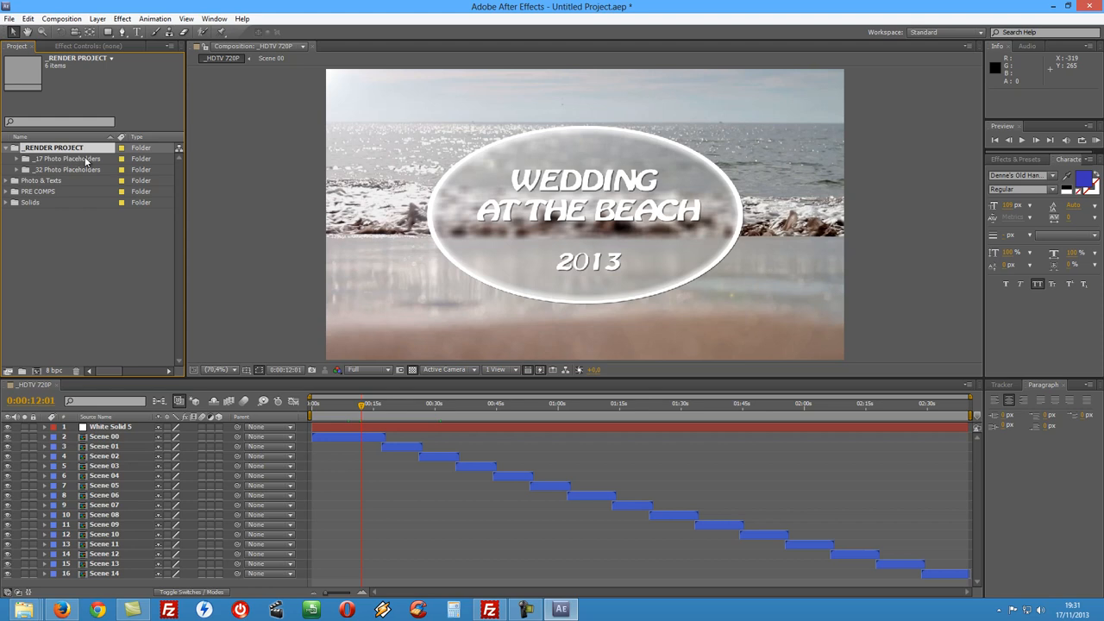
pyautogui.click(68, 159)
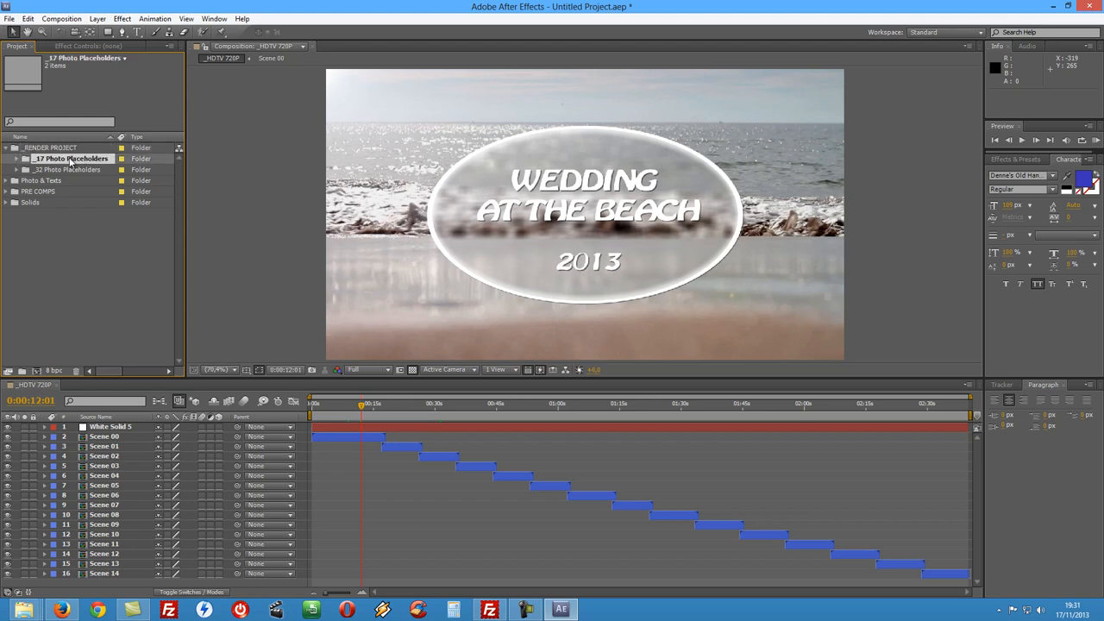
pyautogui.click(19, 158)
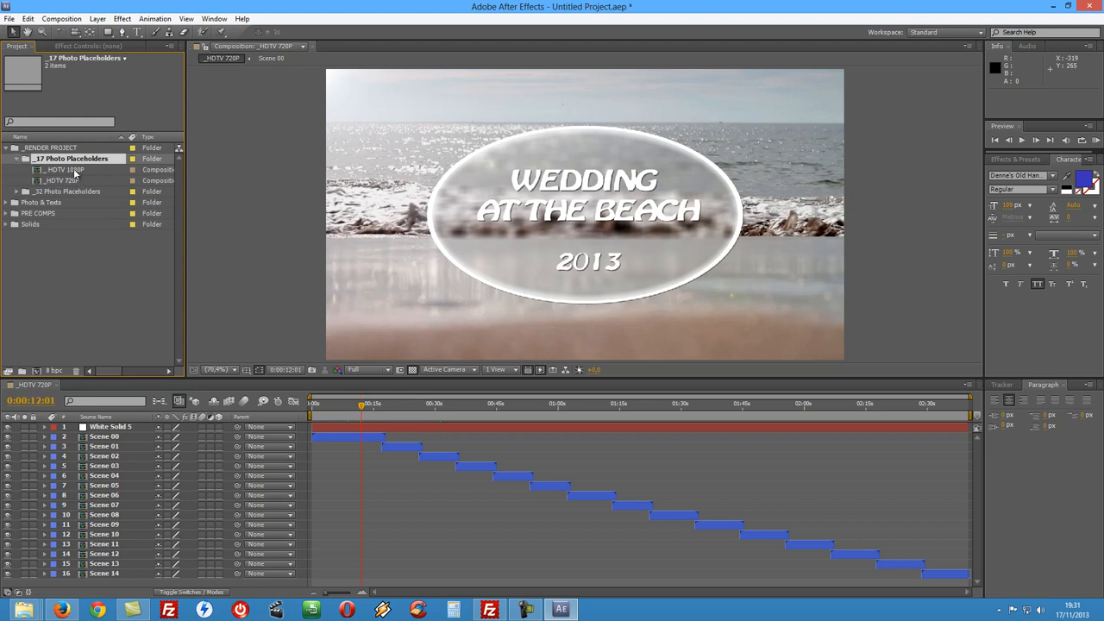
pyautogui.click(60, 180)
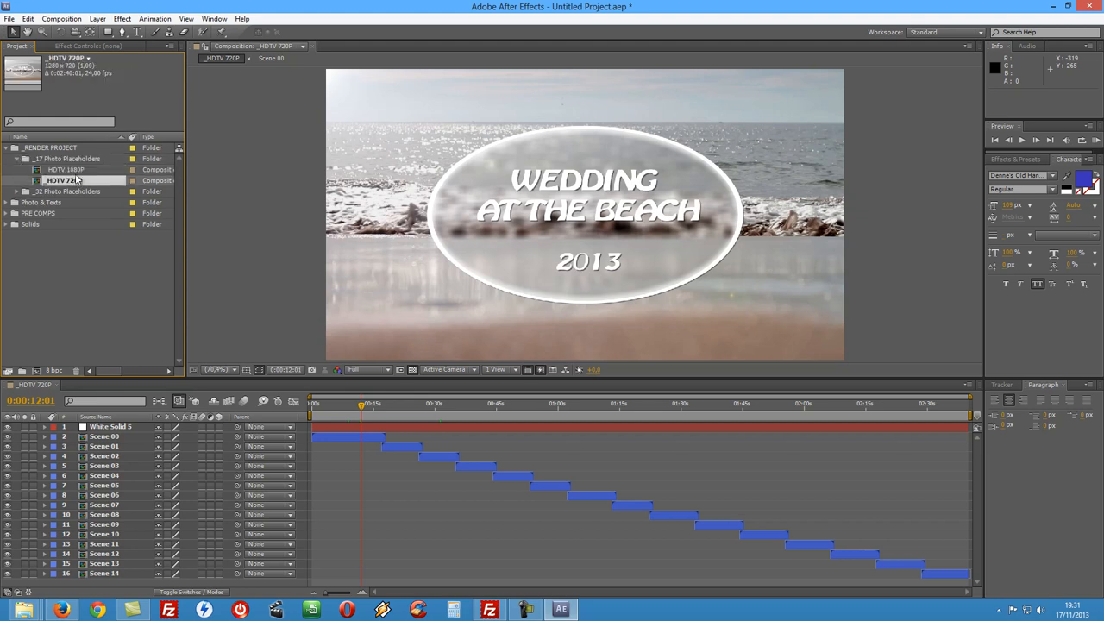
pyautogui.click(65, 169)
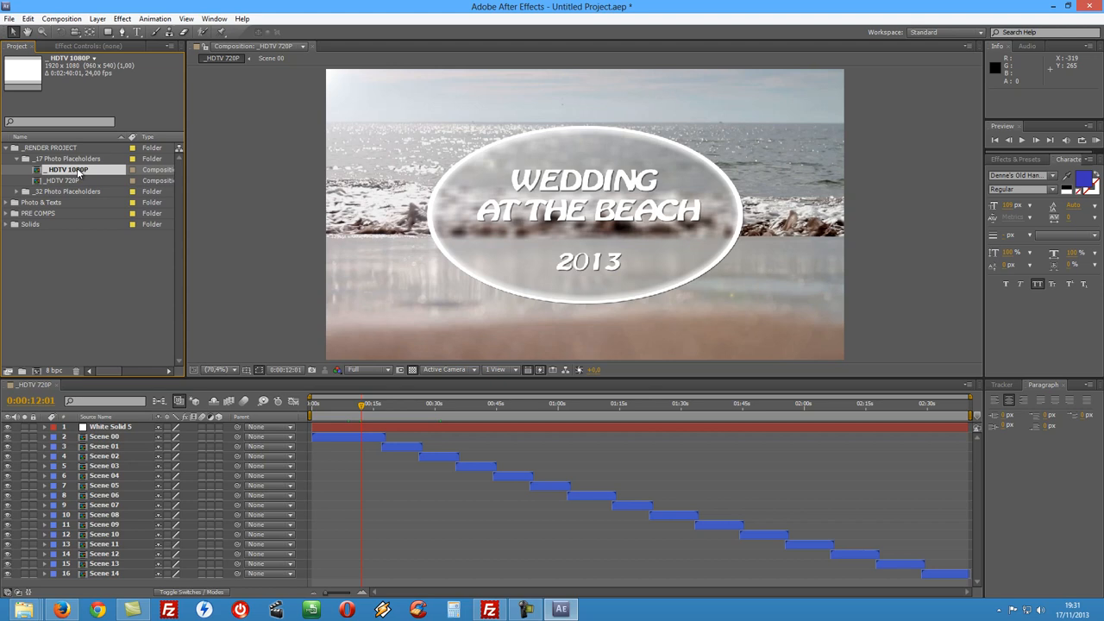
pyautogui.click(18, 159)
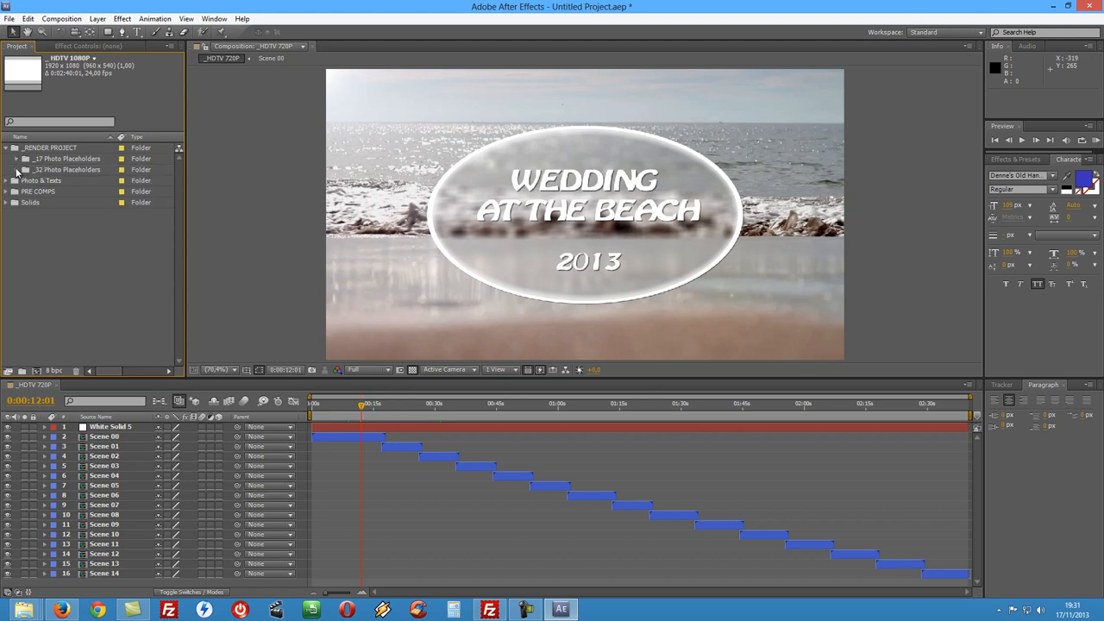
# - Browse the _32 Photo Placeholders HDTV 1080P and 720P compositions, then collapse the folders
pyautogui.click(17, 169)
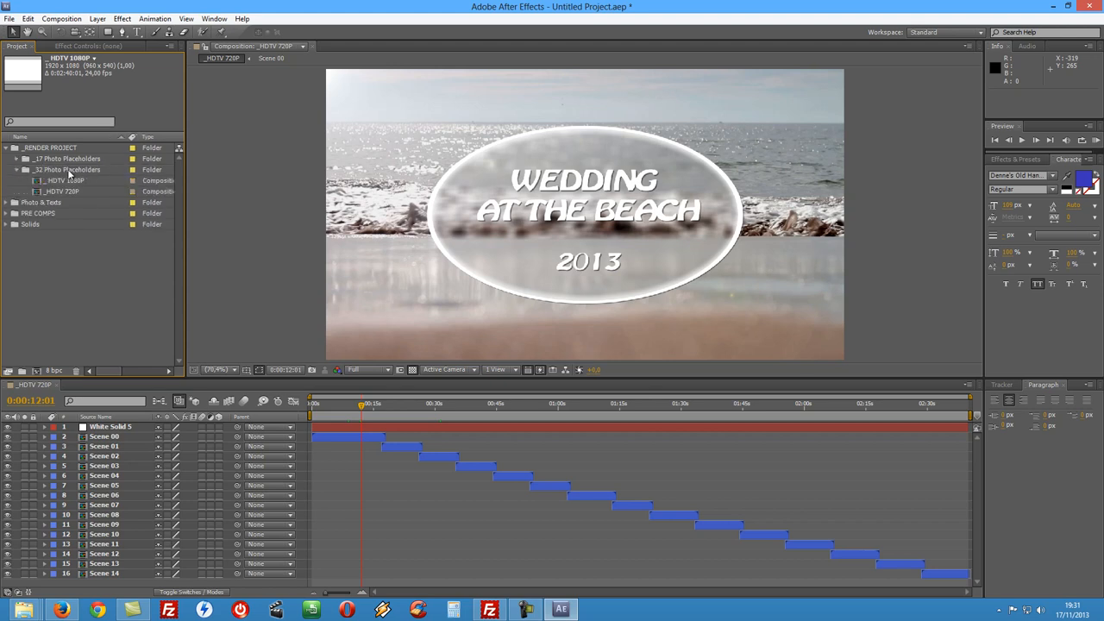
pyautogui.click(73, 169)
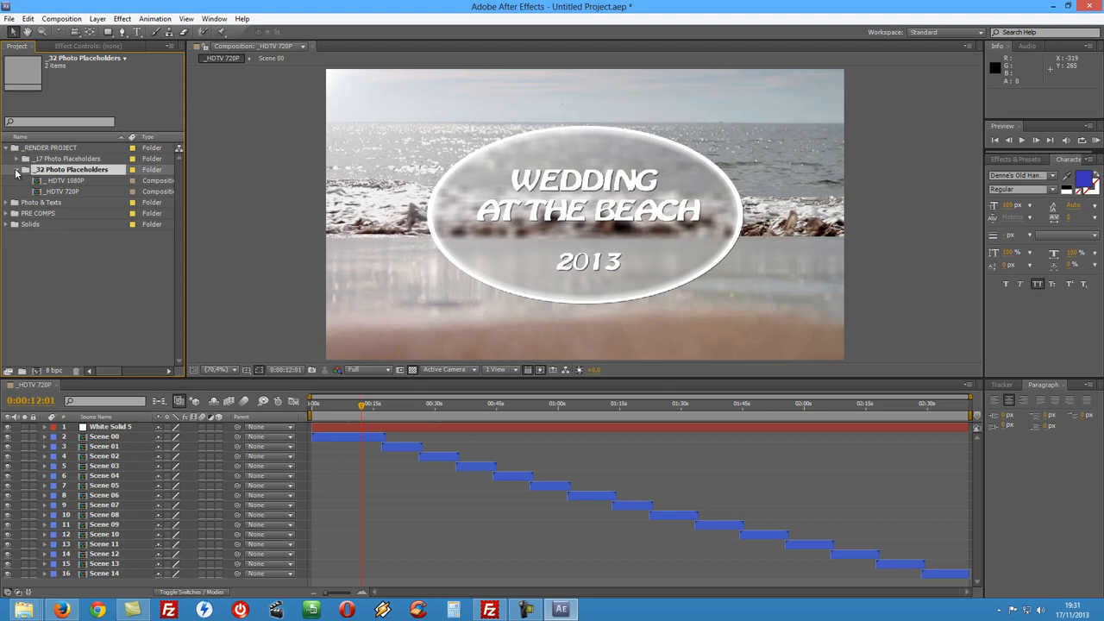
pyautogui.click(69, 181)
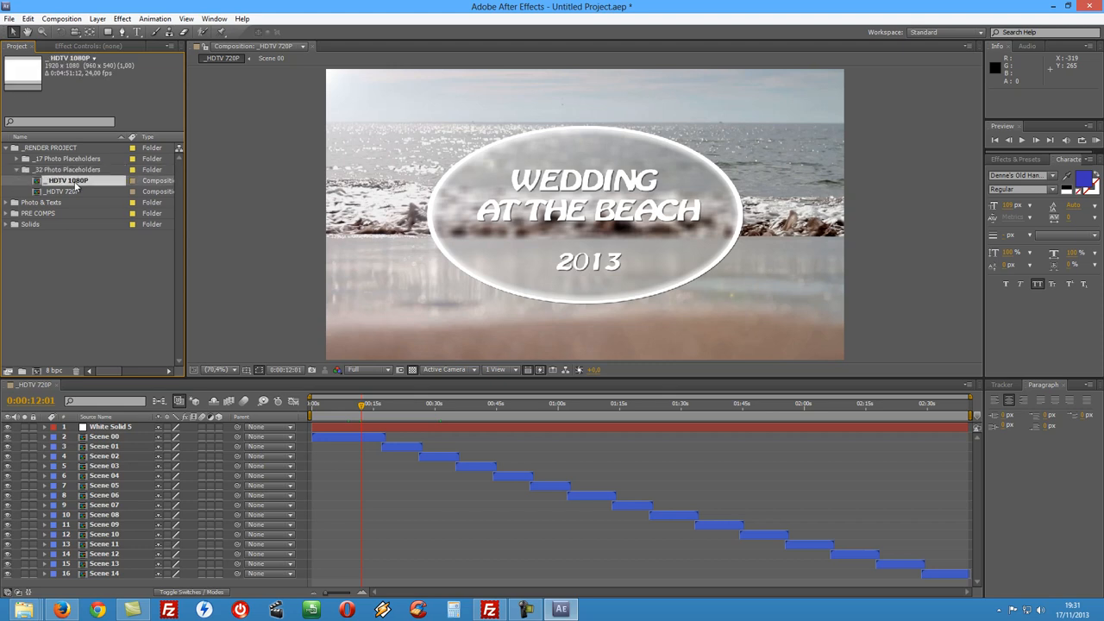
pyautogui.click(65, 191)
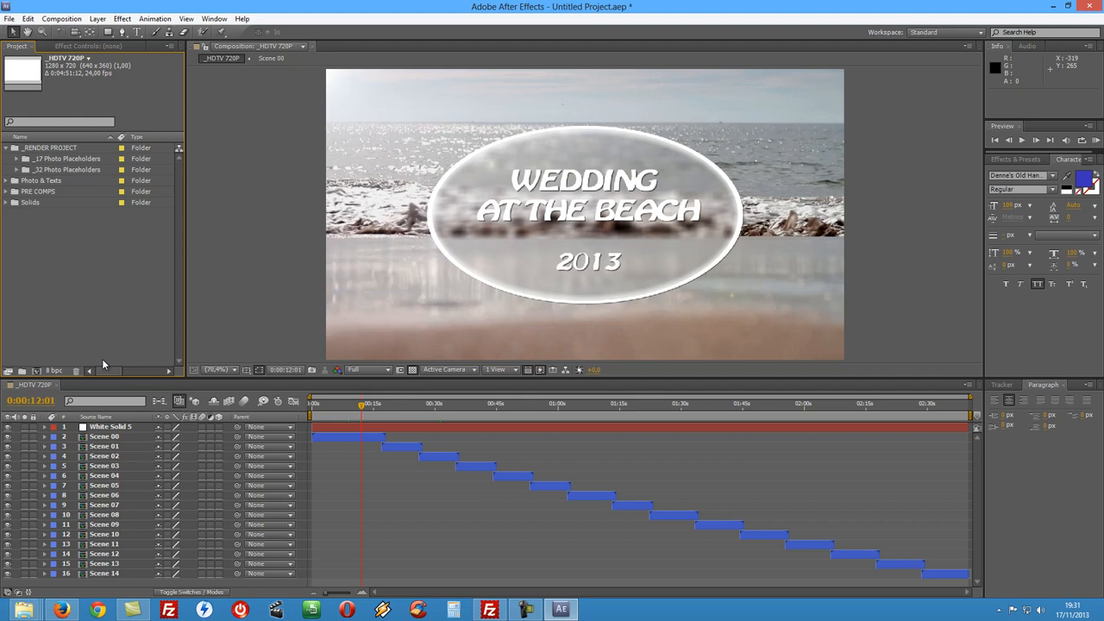
pyautogui.moveTo(108, 352)
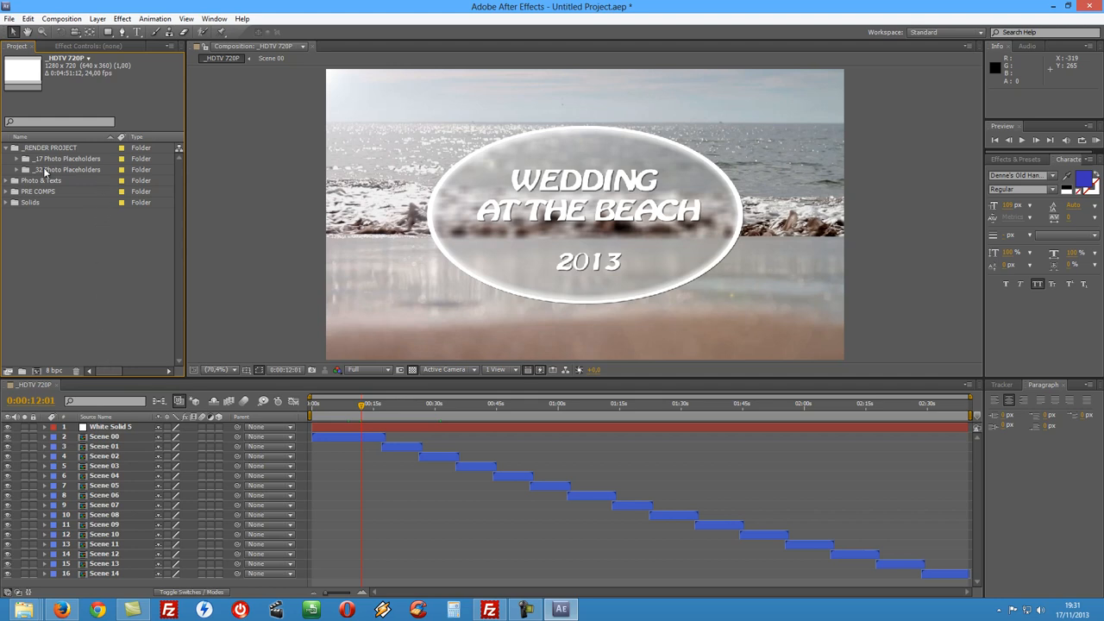
pyautogui.click(16, 158)
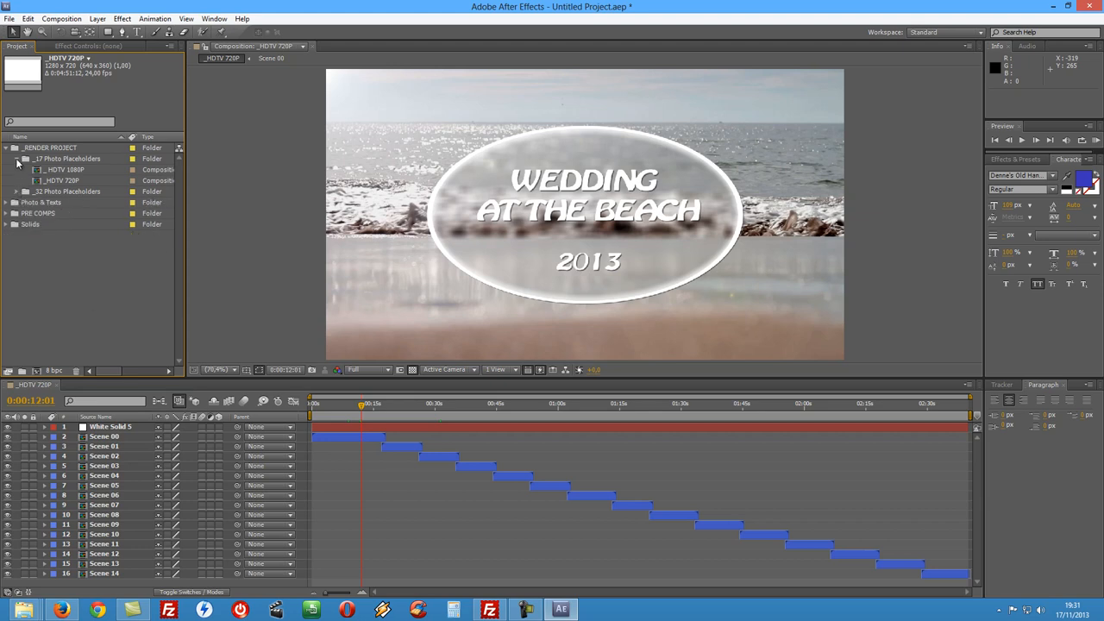
pyautogui.click(17, 158)
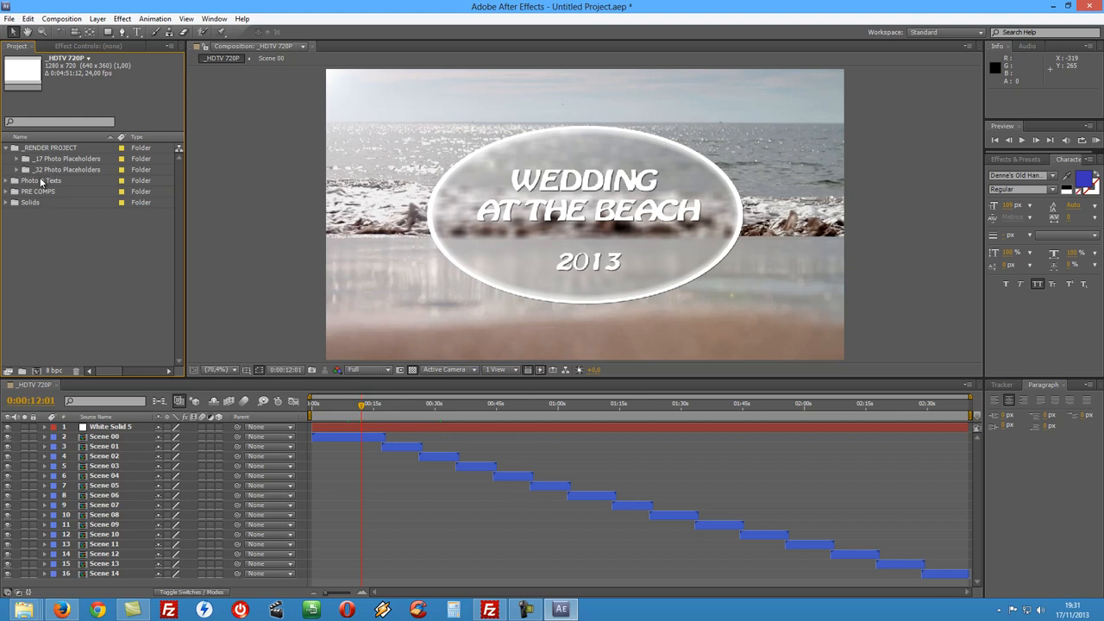
# - Expand Photo & Texts and PRE COMPS, then list the Scenes folder from Scene 00
pyautogui.click(43, 180)
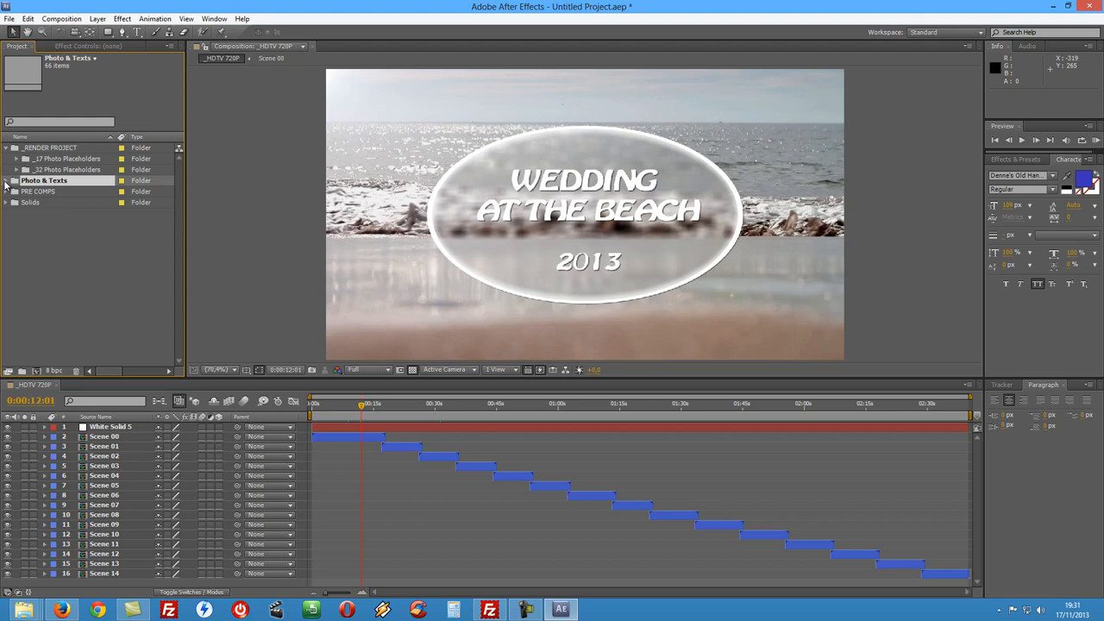
pyautogui.click(7, 180)
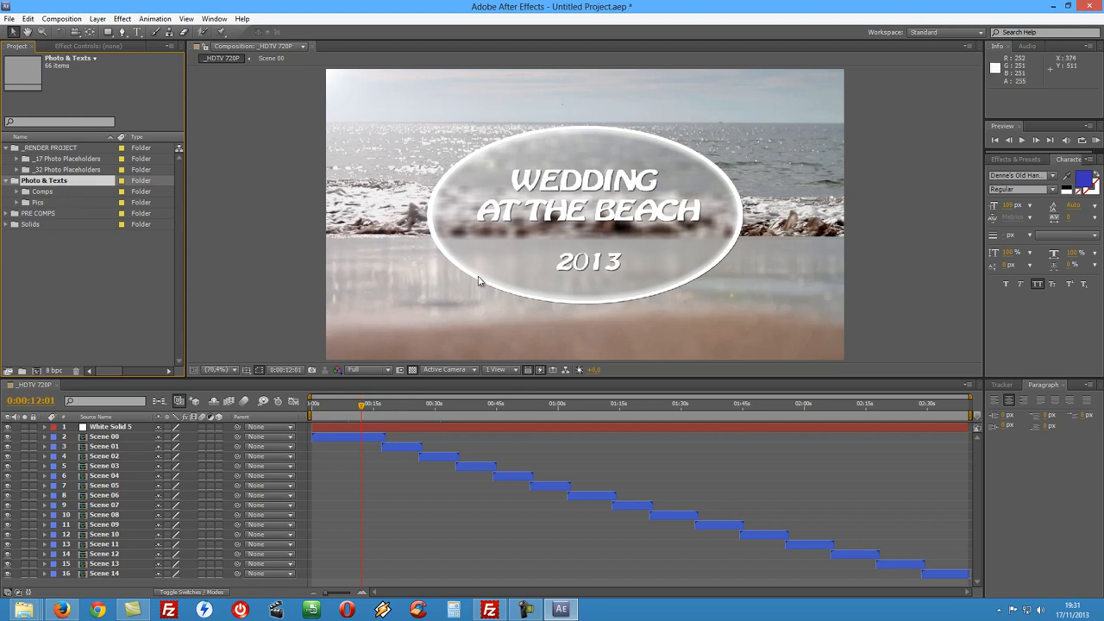
pyautogui.moveTo(471, 195)
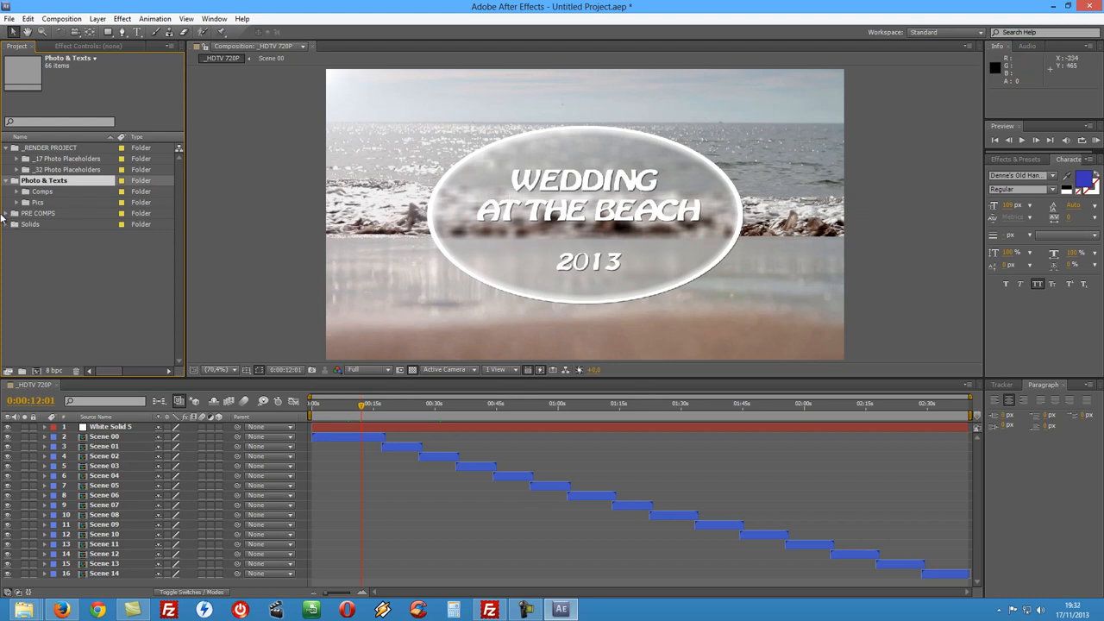
pyautogui.click(6, 213)
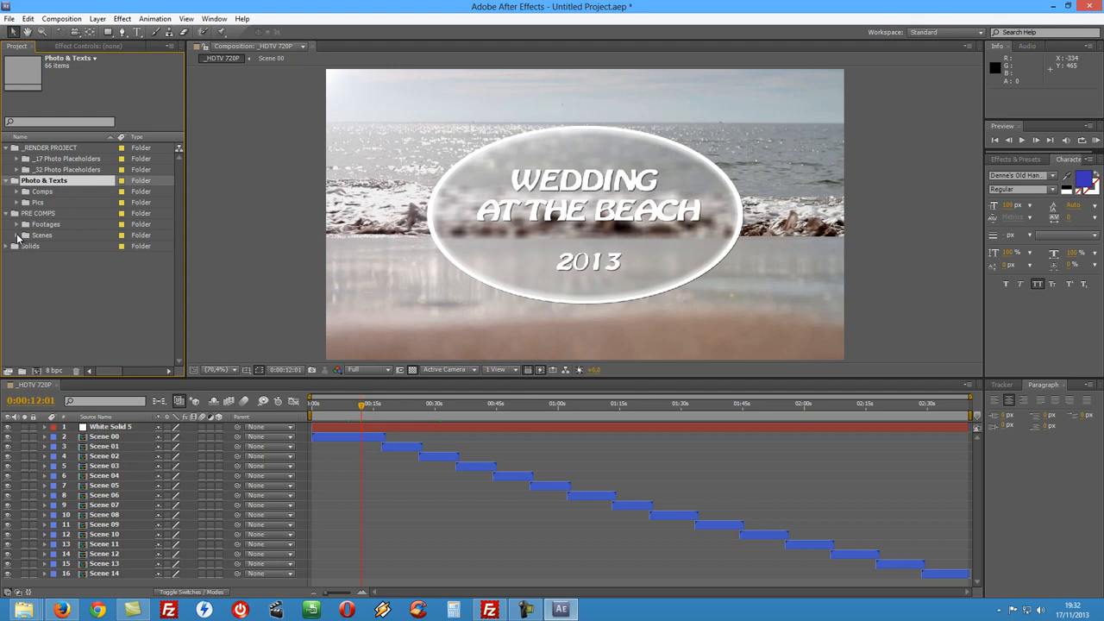
pyautogui.click(40, 235)
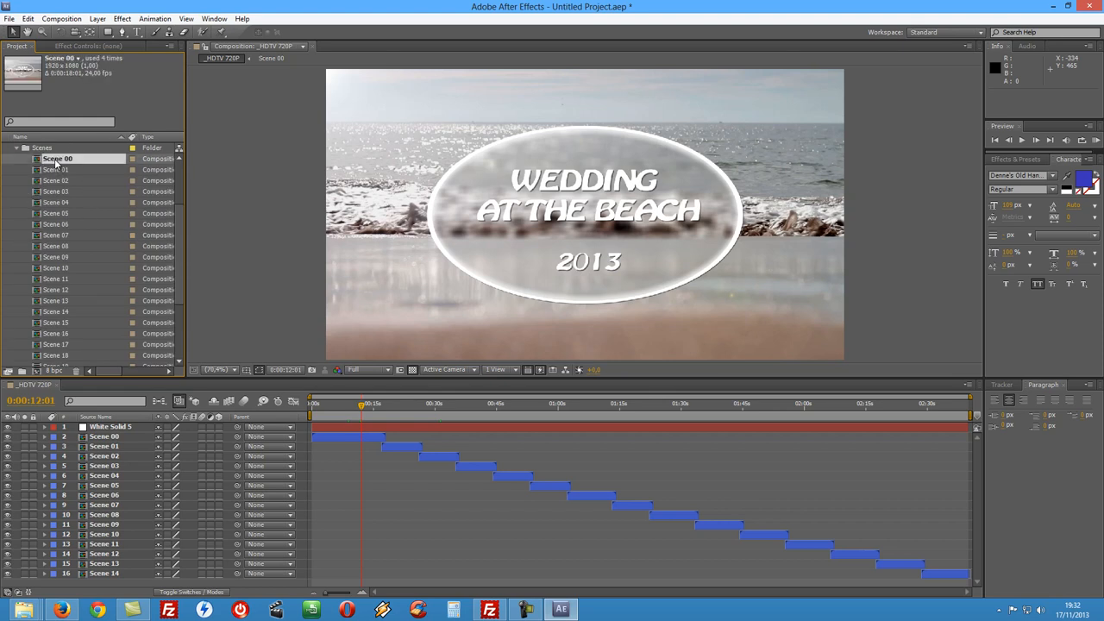
# - Open Scene 00 and retype its title as 'MY NEW TITLE RIGHT HERE!!!' above 'NOVEMBER'
pyautogui.doubleClick(57, 158)
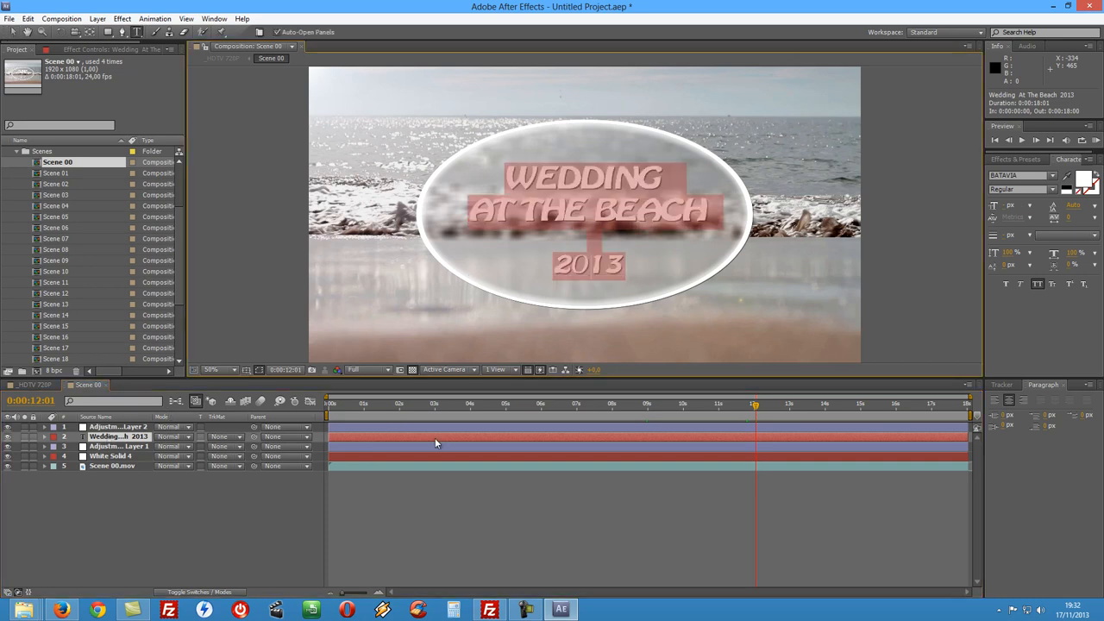
pyautogui.moveTo(577, 417)
pyautogui.write('MY')
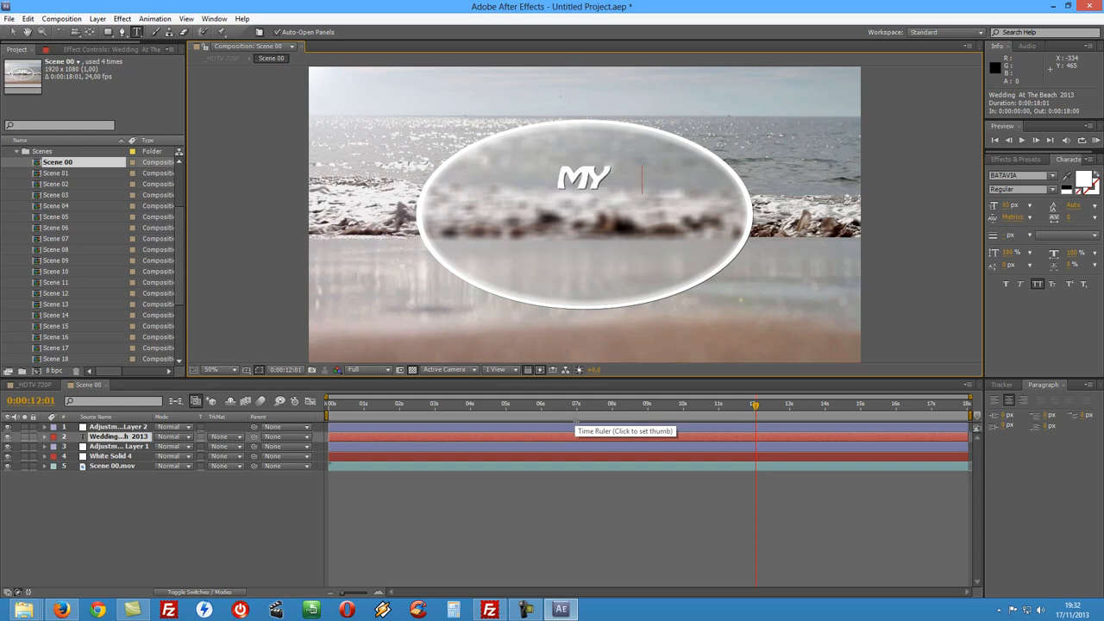
pyautogui.write('NEW')
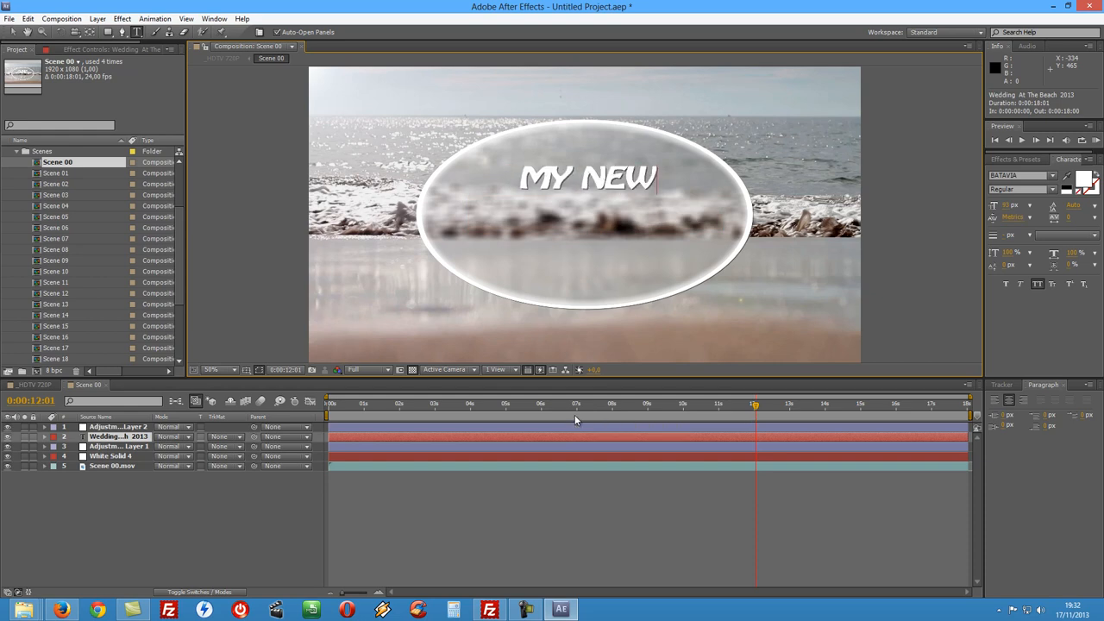
pyautogui.write('TIT')
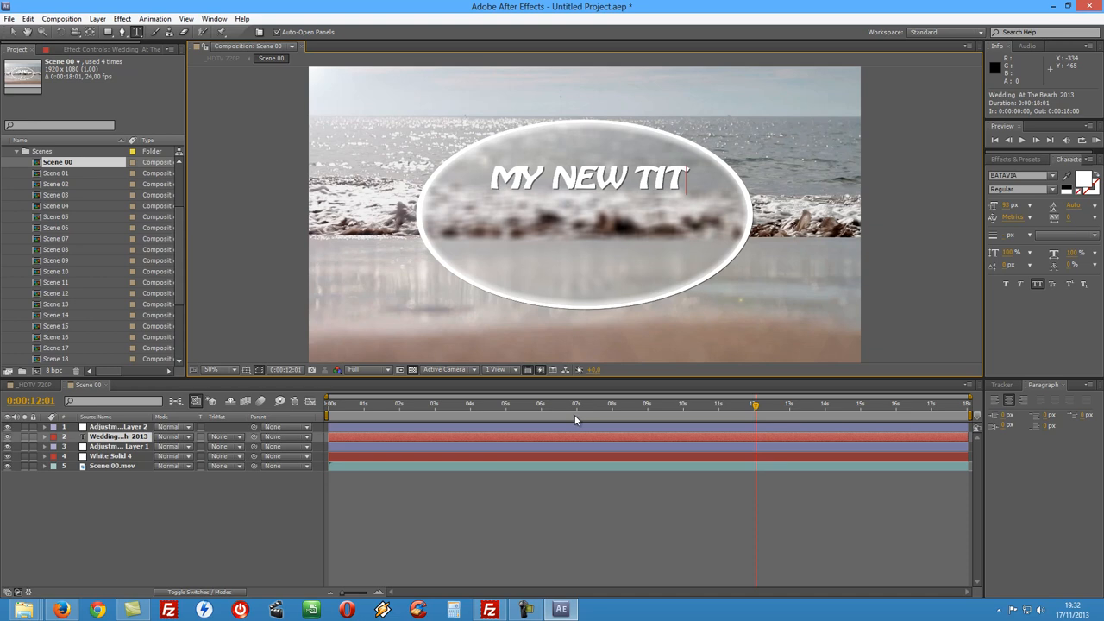
pyautogui.write('LE')
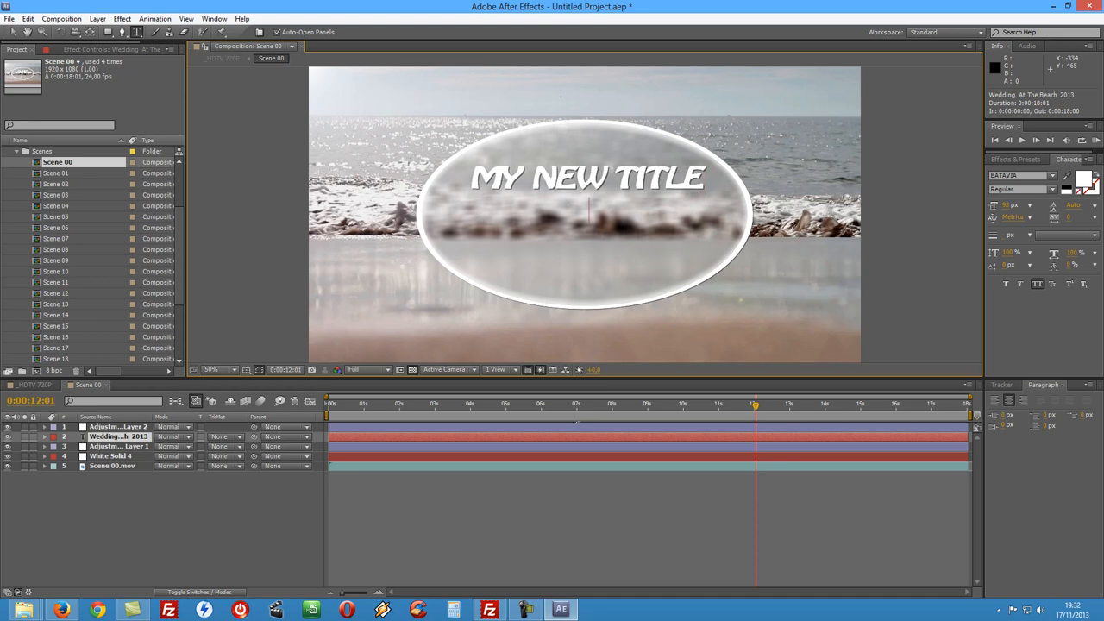
pyautogui.write('RIGH')
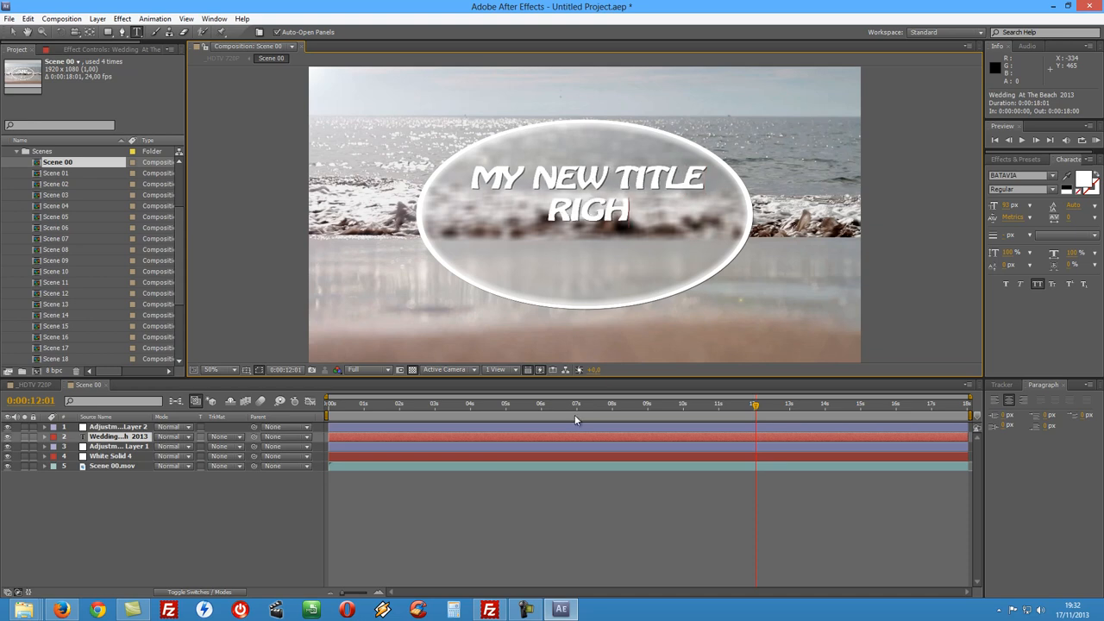
pyautogui.write('T')
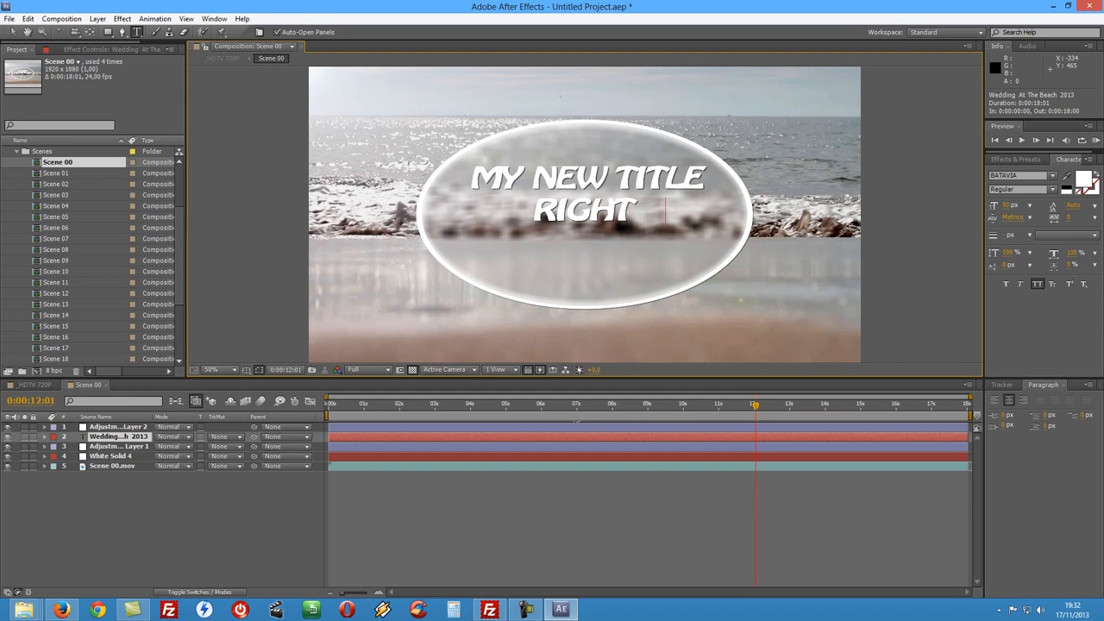
pyautogui.write('HERE')
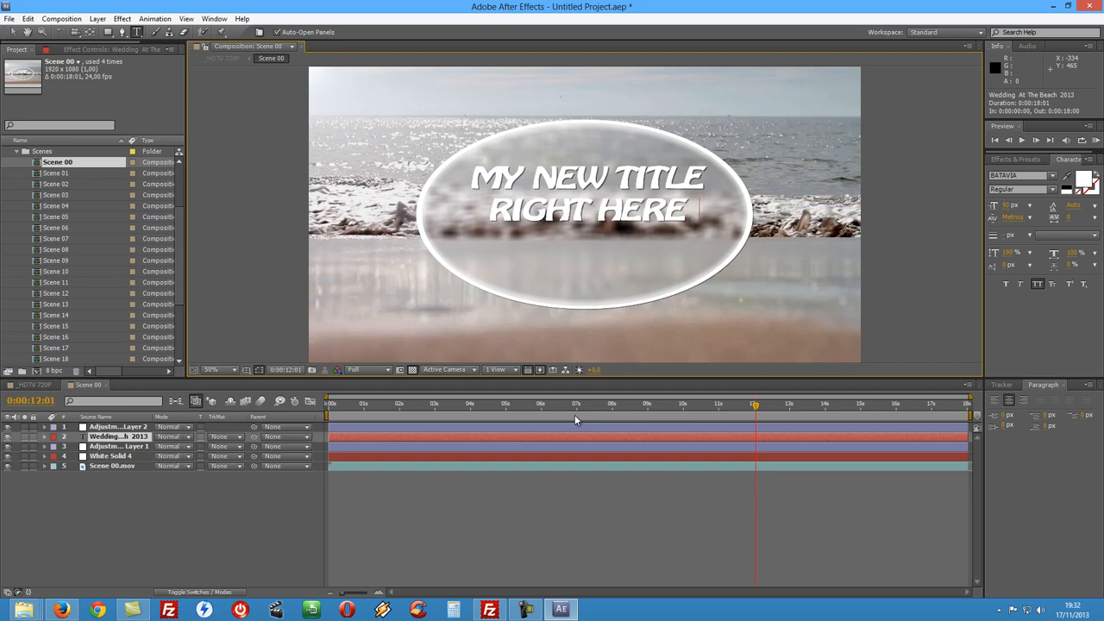
pyautogui.write('!!!')
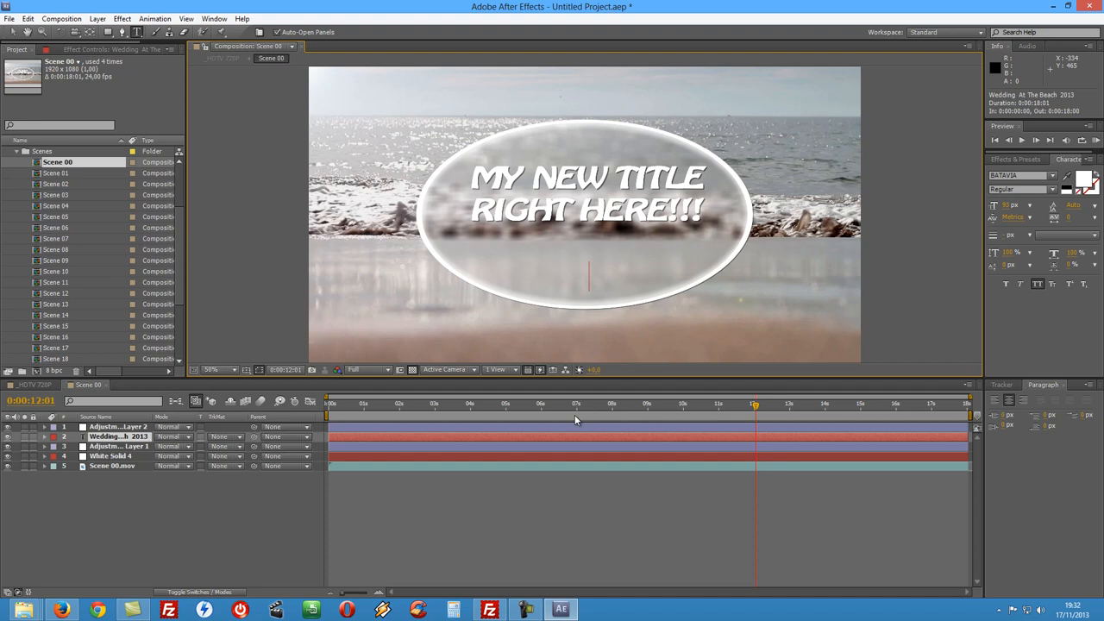
pyautogui.write('N')
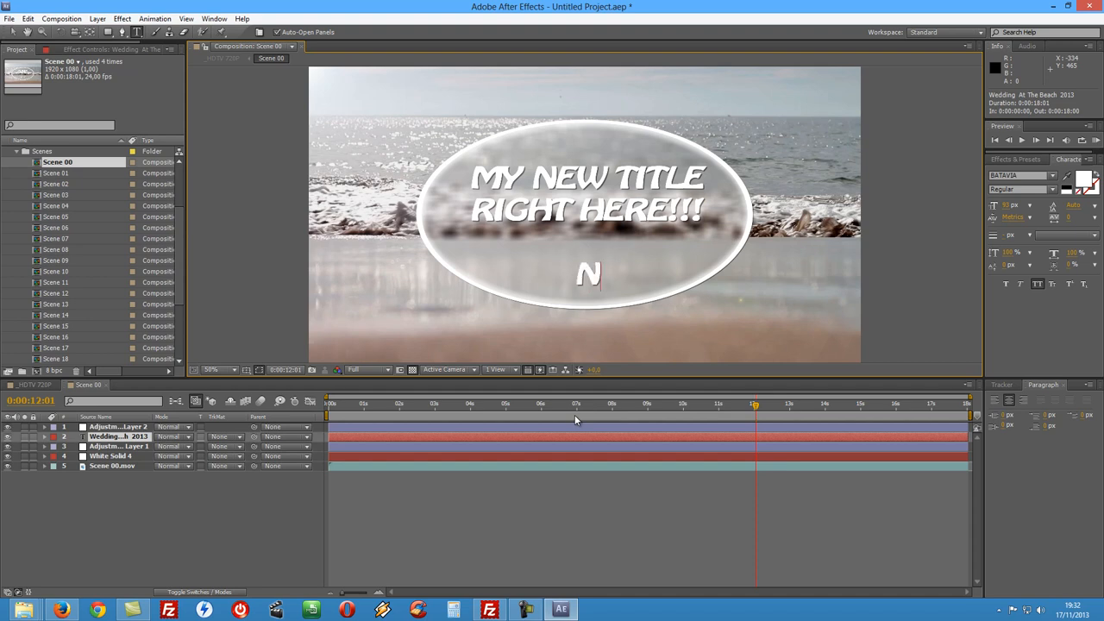
pyautogui.write('OU')
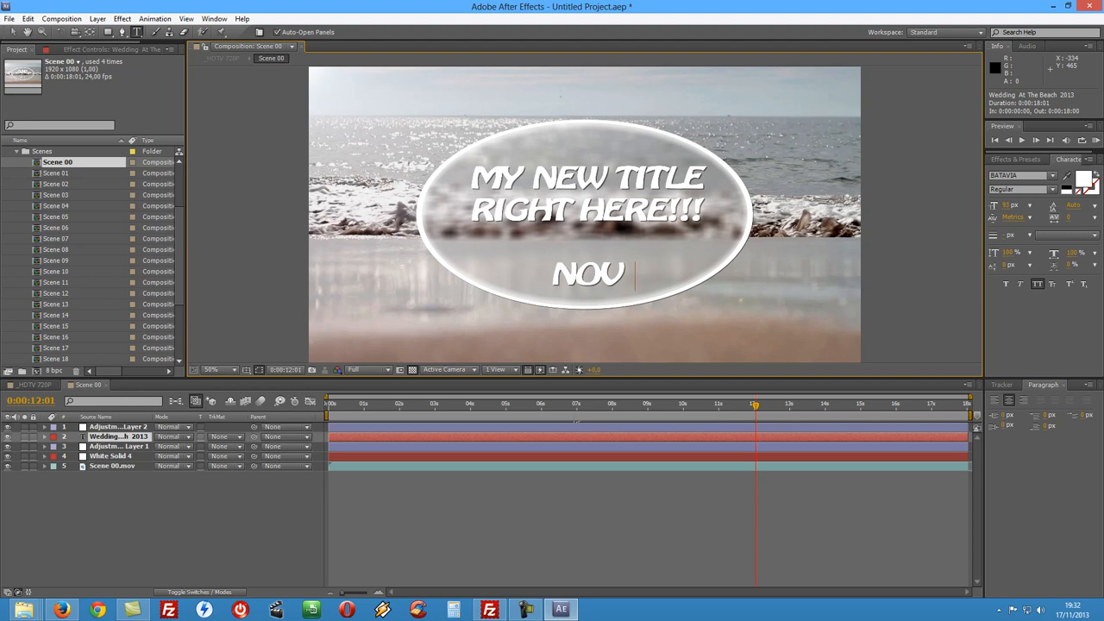
pyautogui.write('VEMBER')
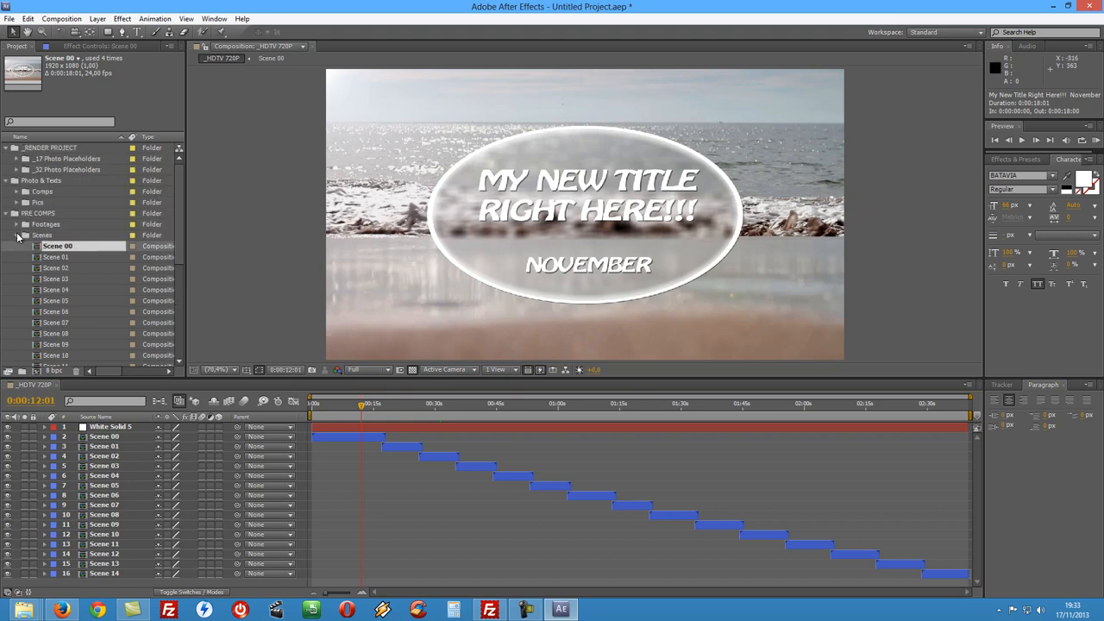
# - Replace placeholders 01.jpg and 02.jpg in Pics with wedding photos 01 and 02
pyautogui.click(8, 214)
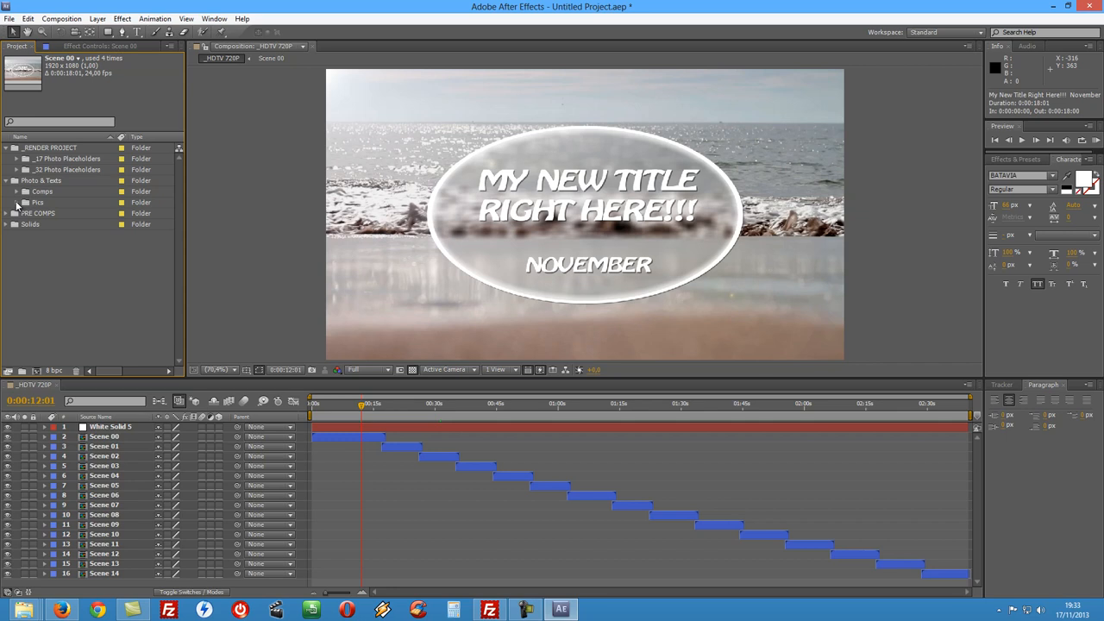
pyautogui.click(15, 204)
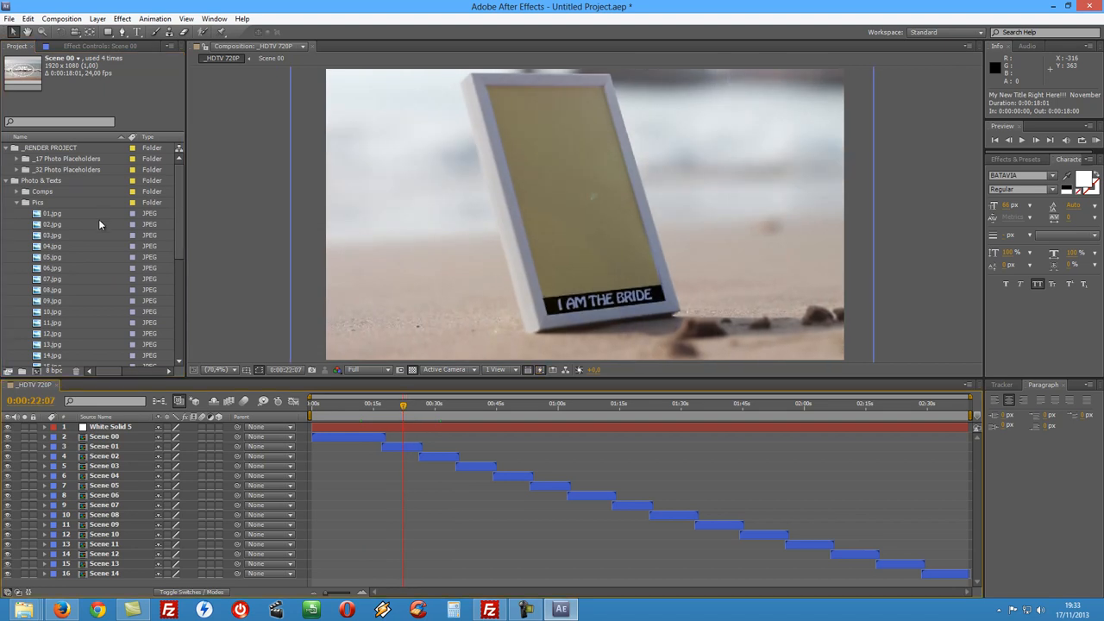
pyautogui.rightClick(47, 213)
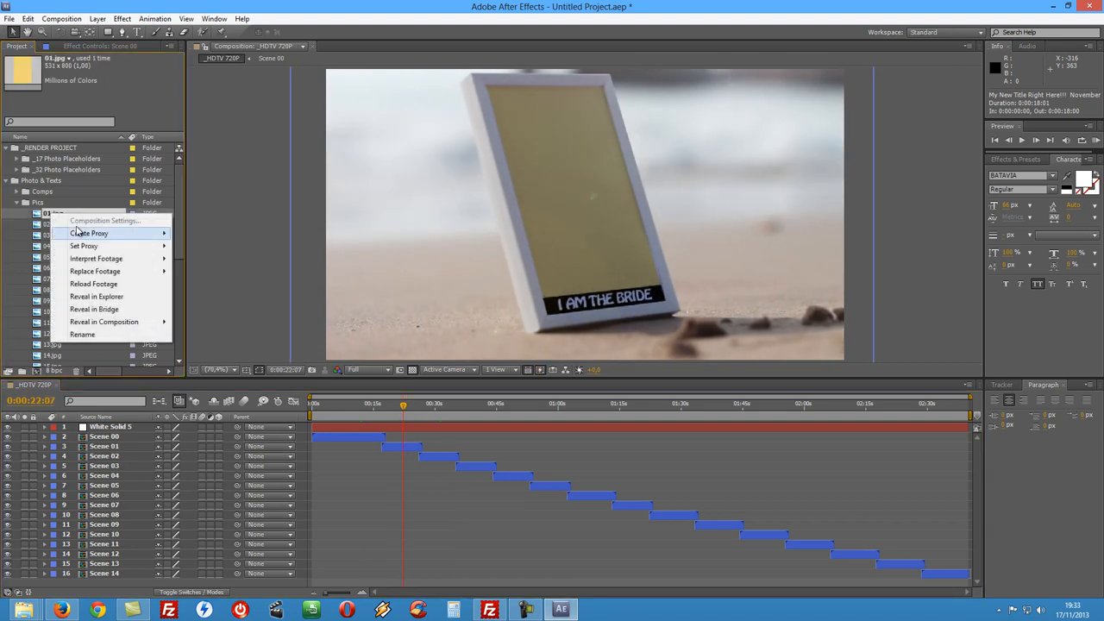
pyautogui.click(98, 271)
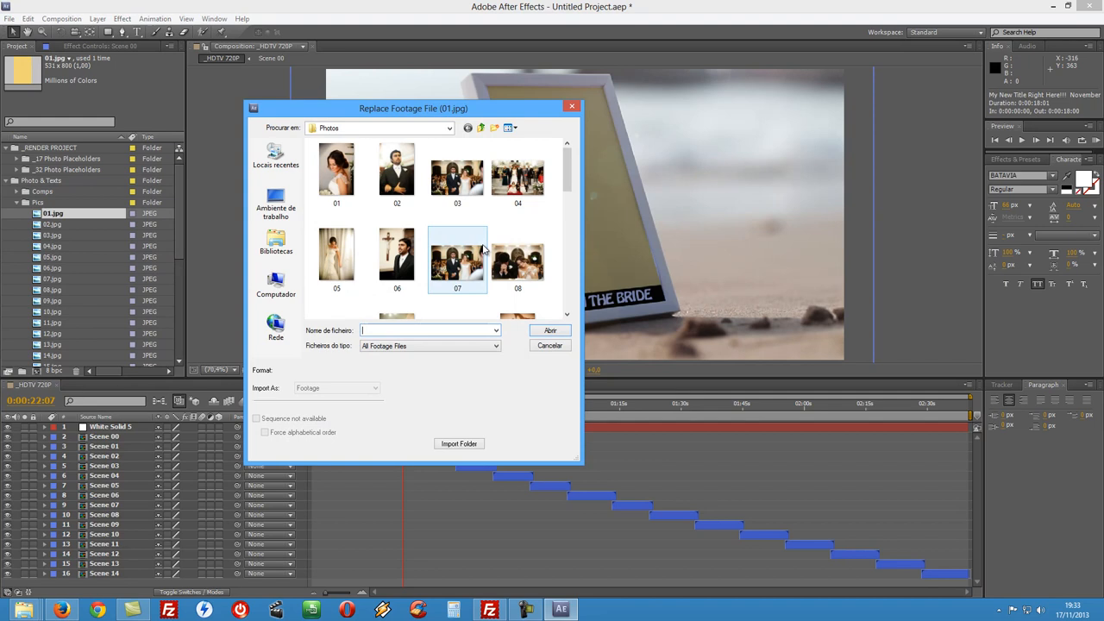
pyautogui.click(337, 169)
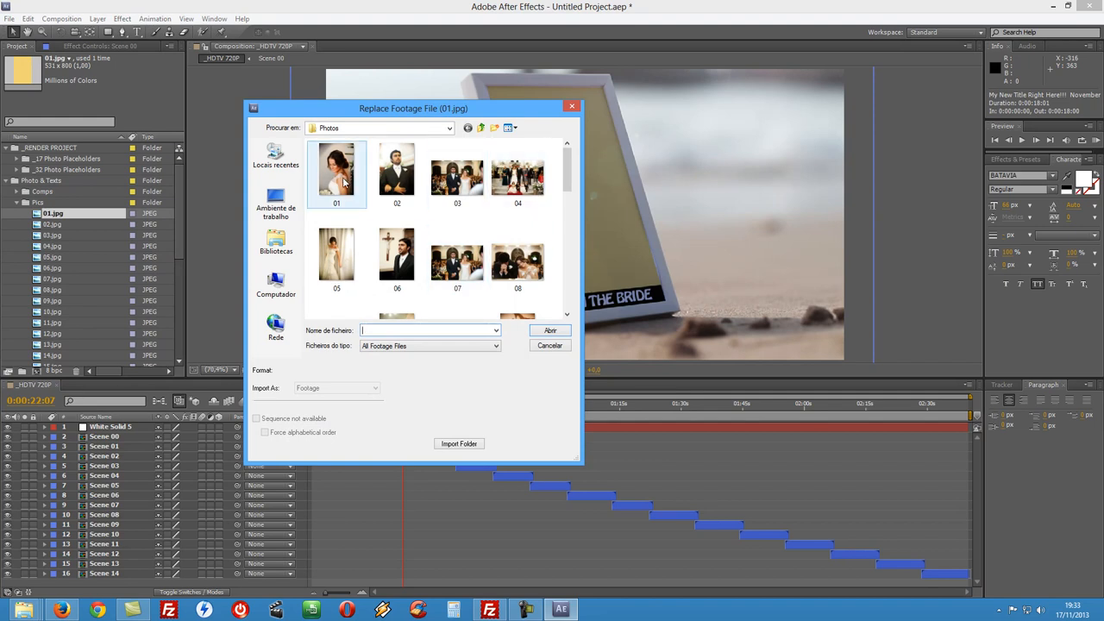
pyautogui.click(336, 170)
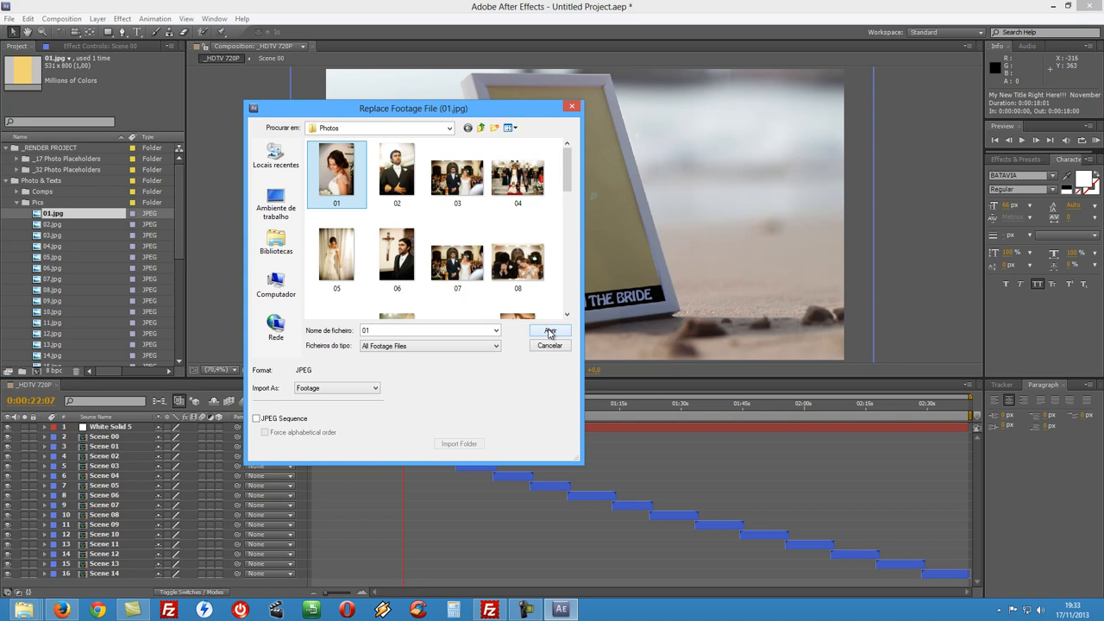
pyautogui.click(551, 330)
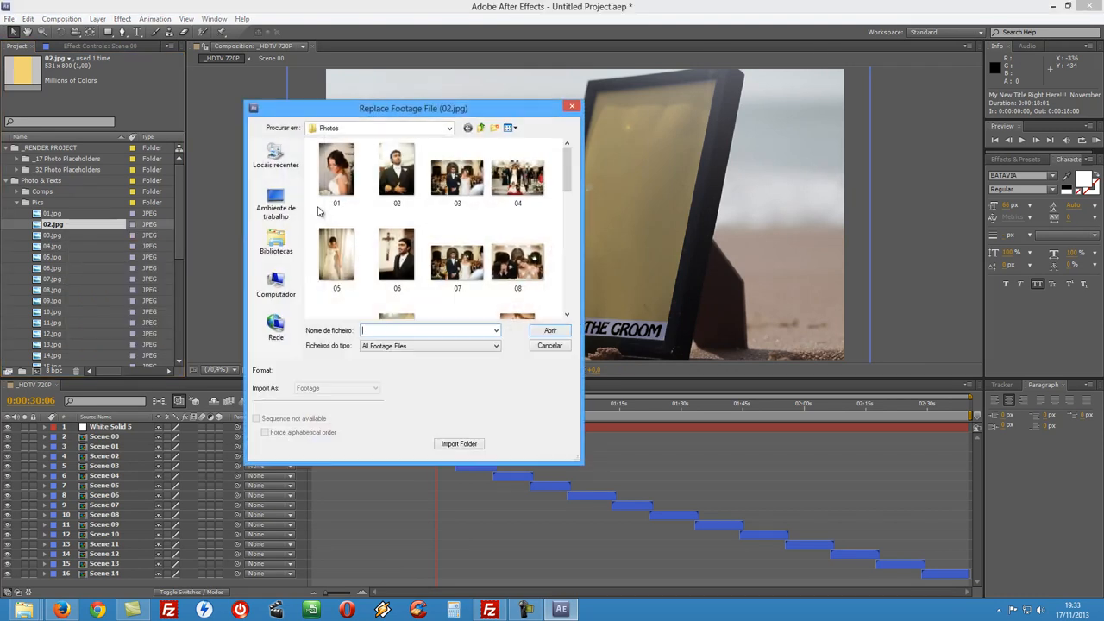
pyautogui.click(549, 345)
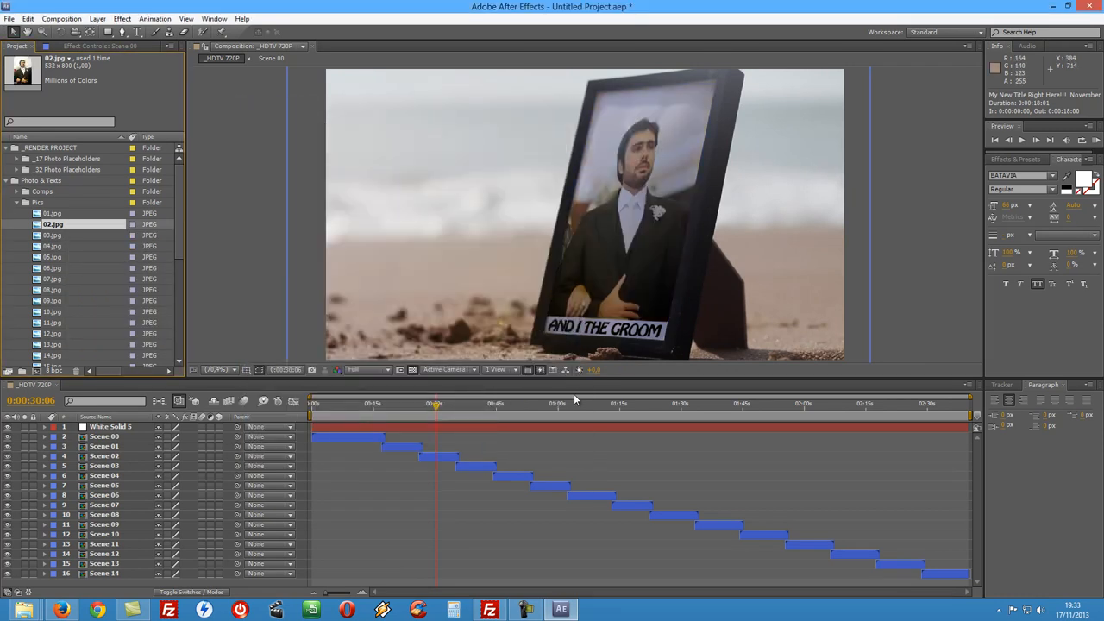
# - Replace placeholder images 03.jpg through 06.jpg with the matching wedding photos
pyautogui.rightClick(51, 234)
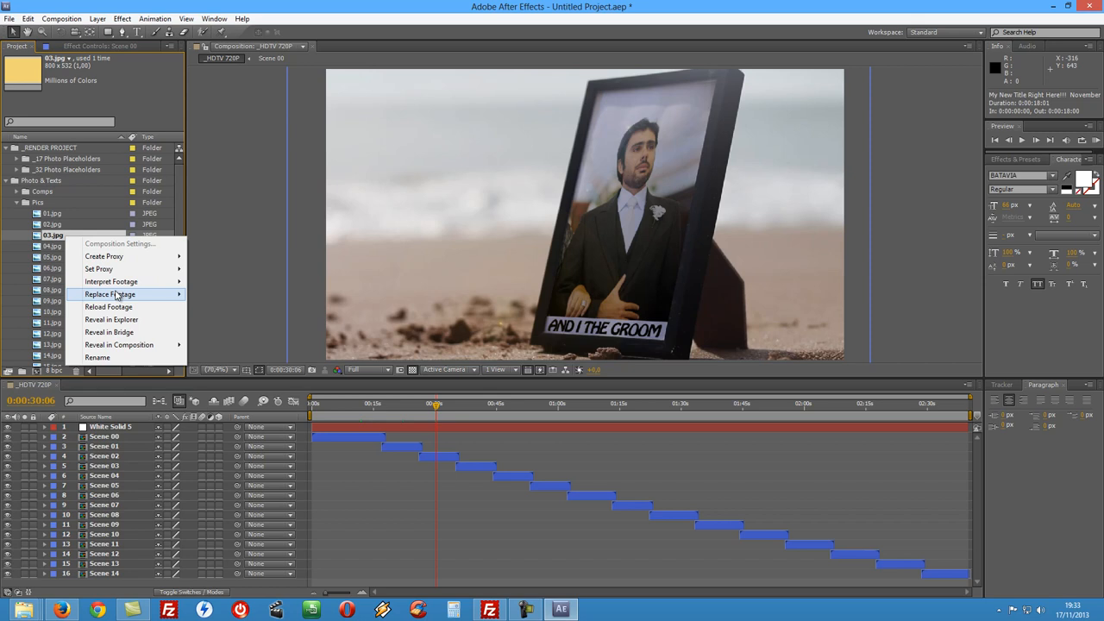
pyautogui.click(111, 294)
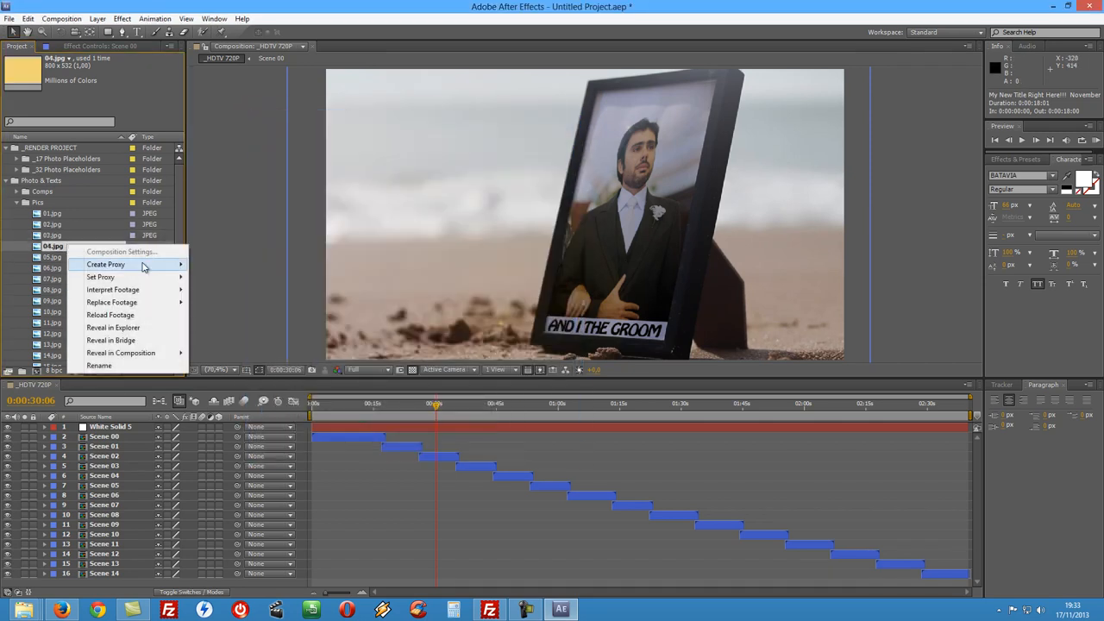
pyautogui.click(112, 302)
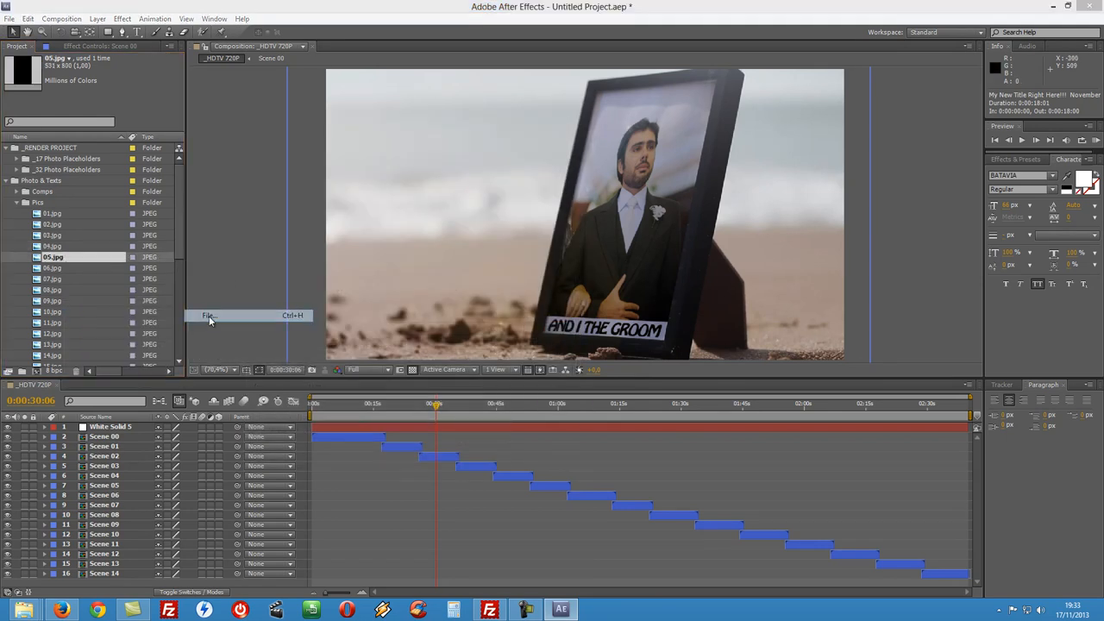
pyautogui.click(207, 315)
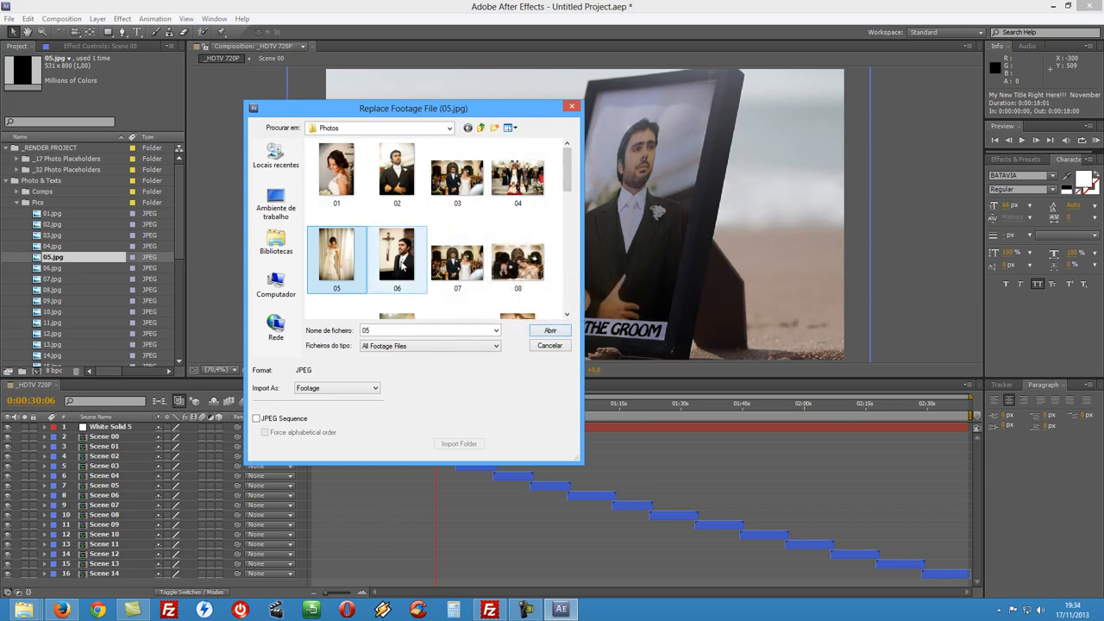
pyautogui.click(550, 330)
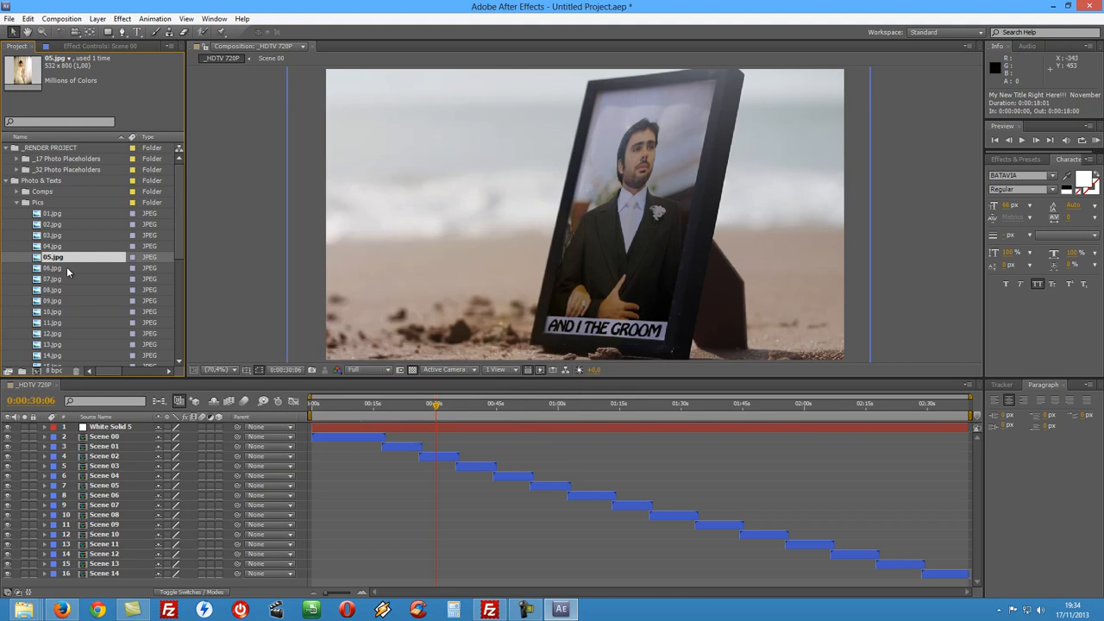
pyautogui.rightClick(53, 267)
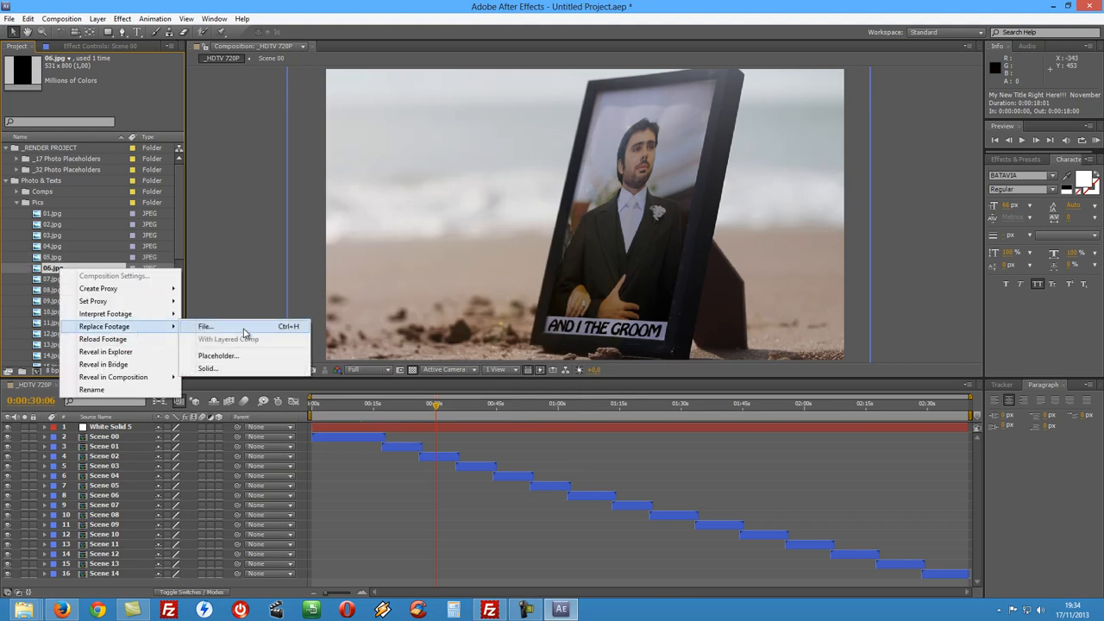
pyautogui.click(205, 326)
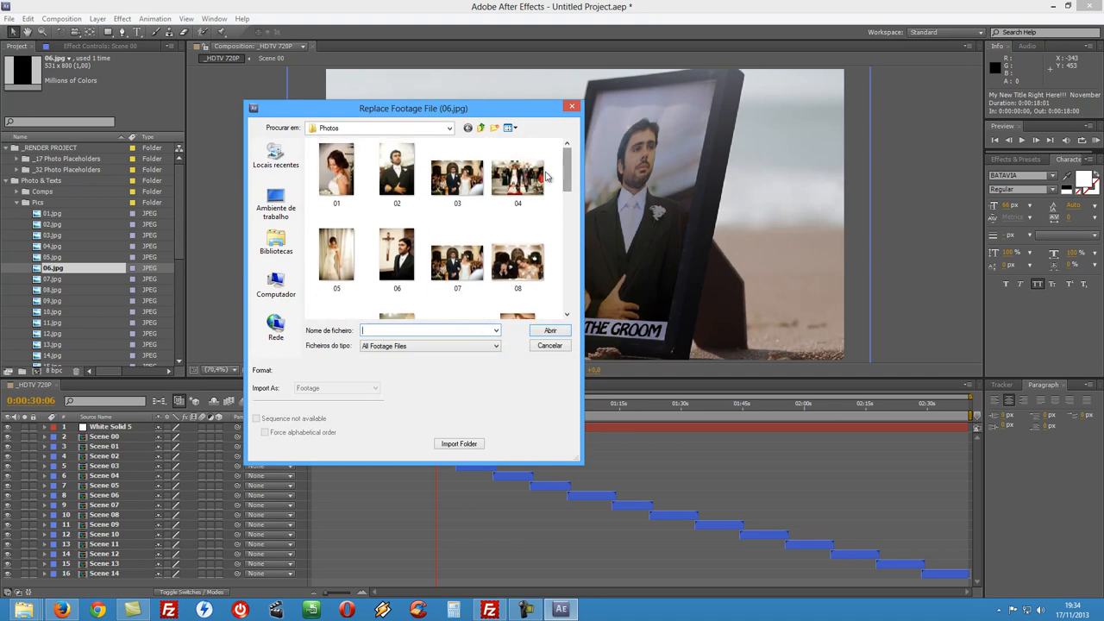
pyautogui.click(550, 345)
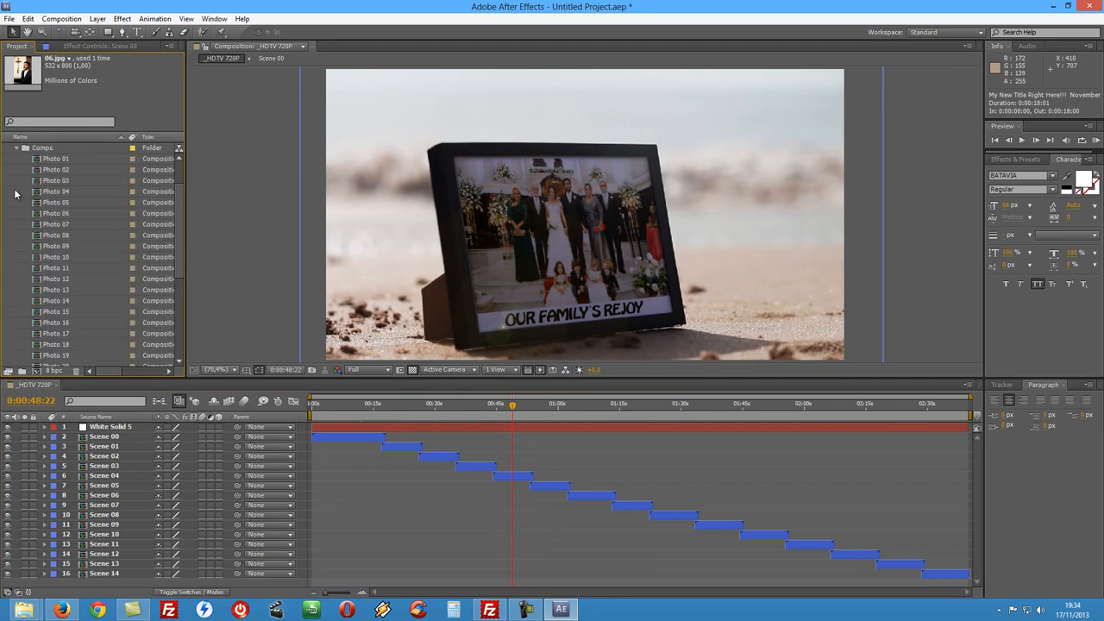
# - Open Photo 01 and scrub the 01.jpg bride layer's Scale up to a close-up
pyautogui.click(56, 159)
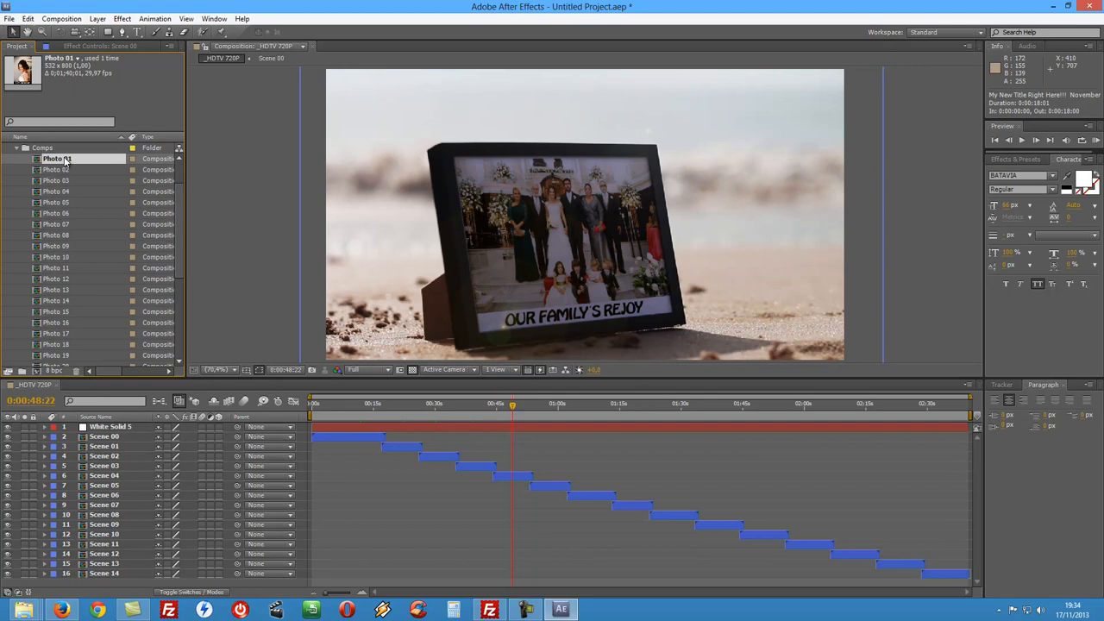
pyautogui.doubleClick(60, 158)
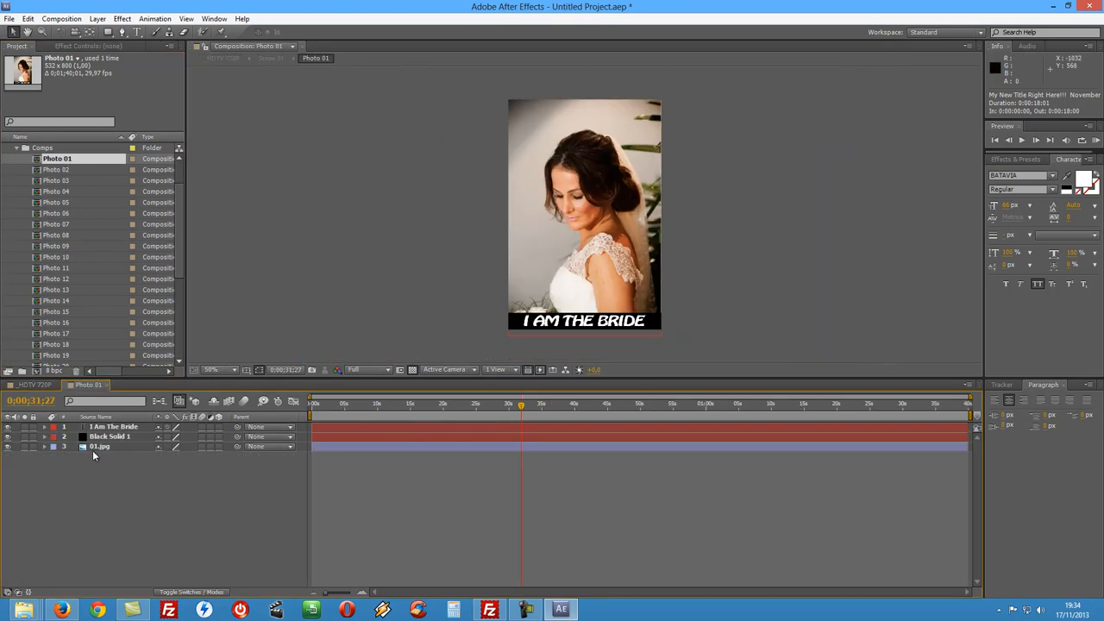
pyautogui.click(100, 447)
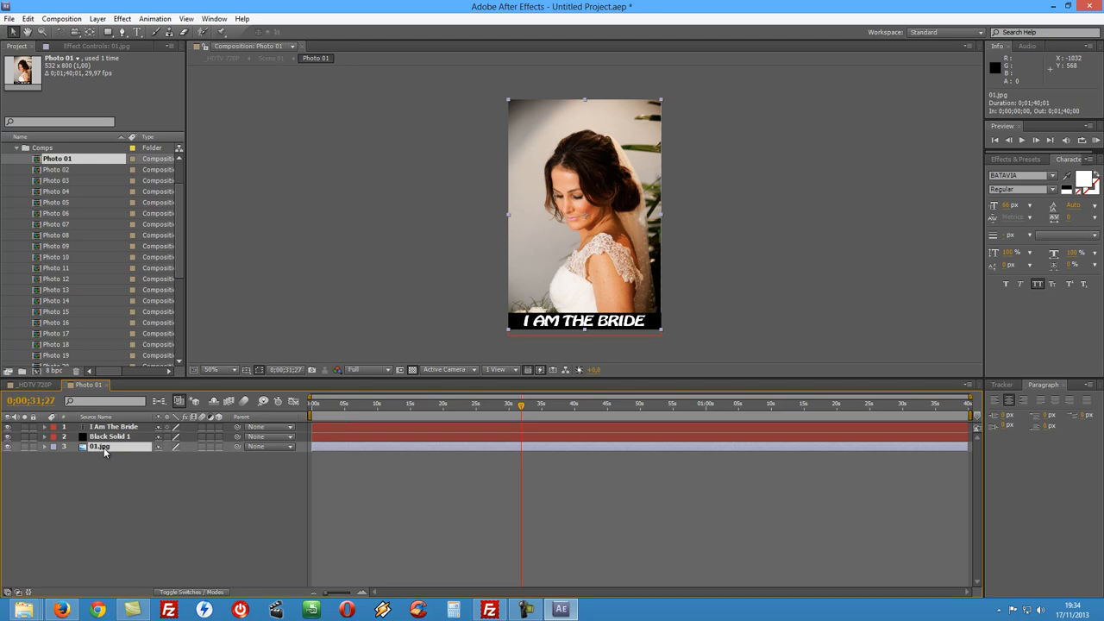
pyautogui.moveTo(102, 452)
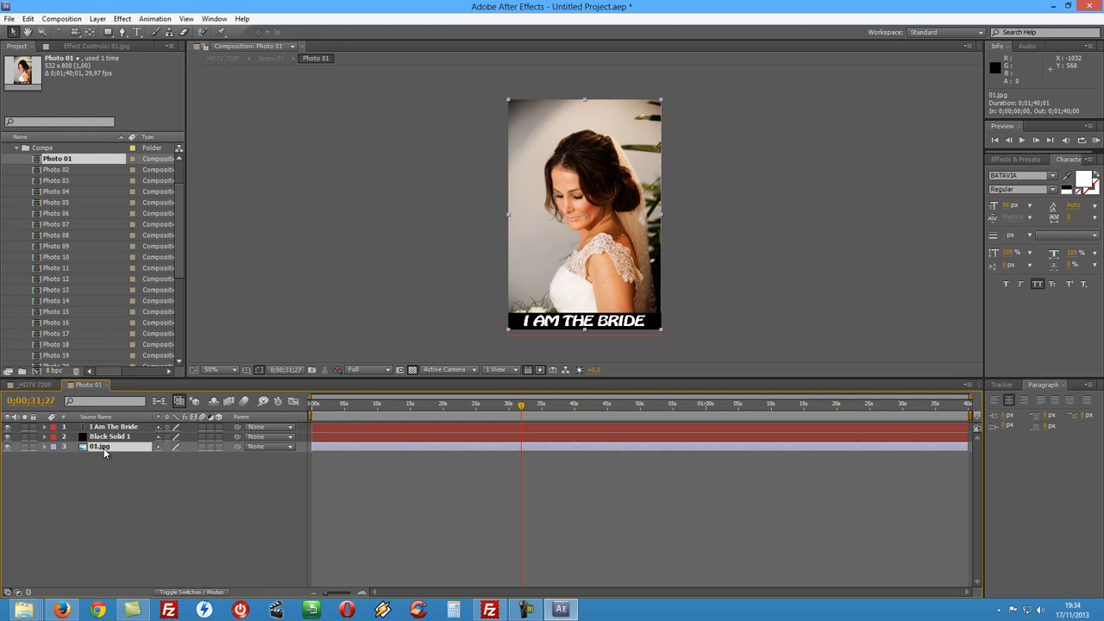
pyautogui.moveTo(504, 123)
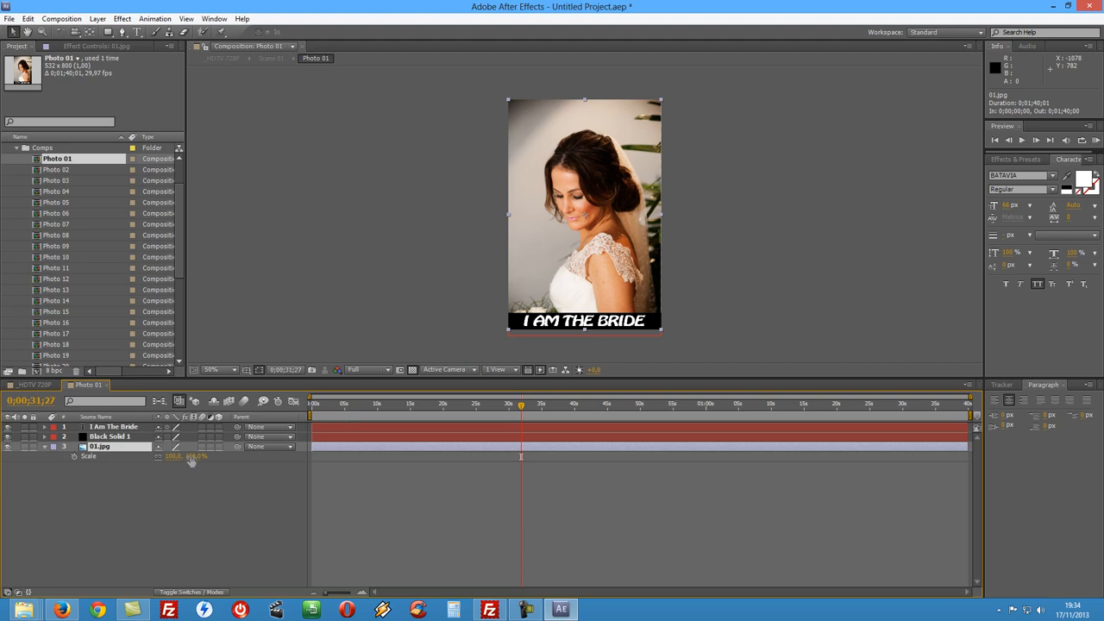
pyautogui.moveTo(177, 456); pyautogui.dragTo(186, 456)
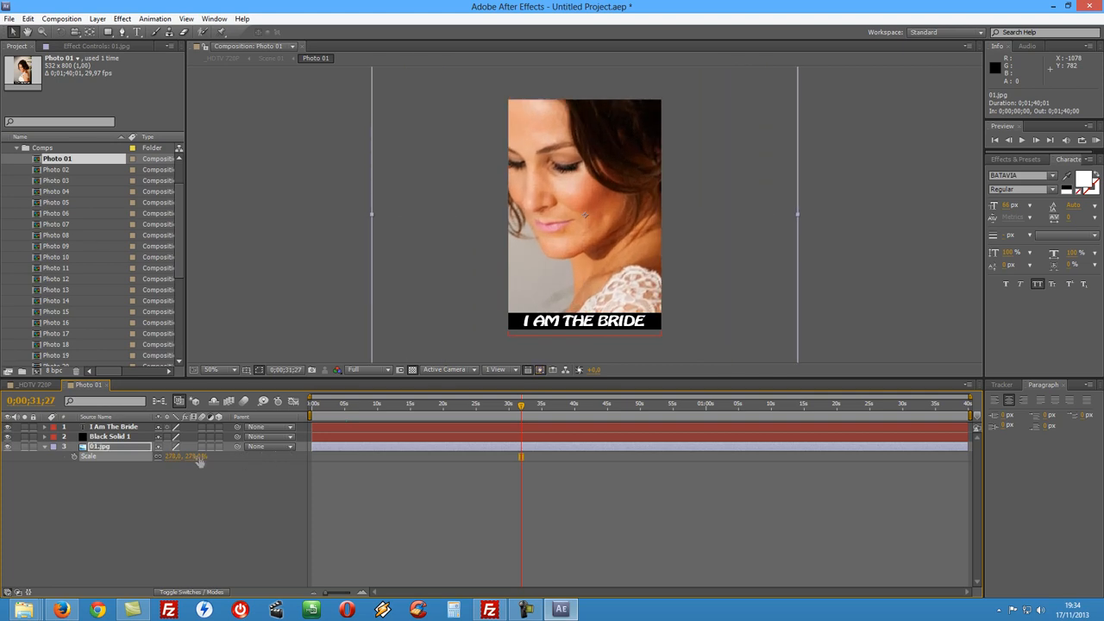
pyautogui.moveTo(198, 456); pyautogui.dragTo(181, 455)
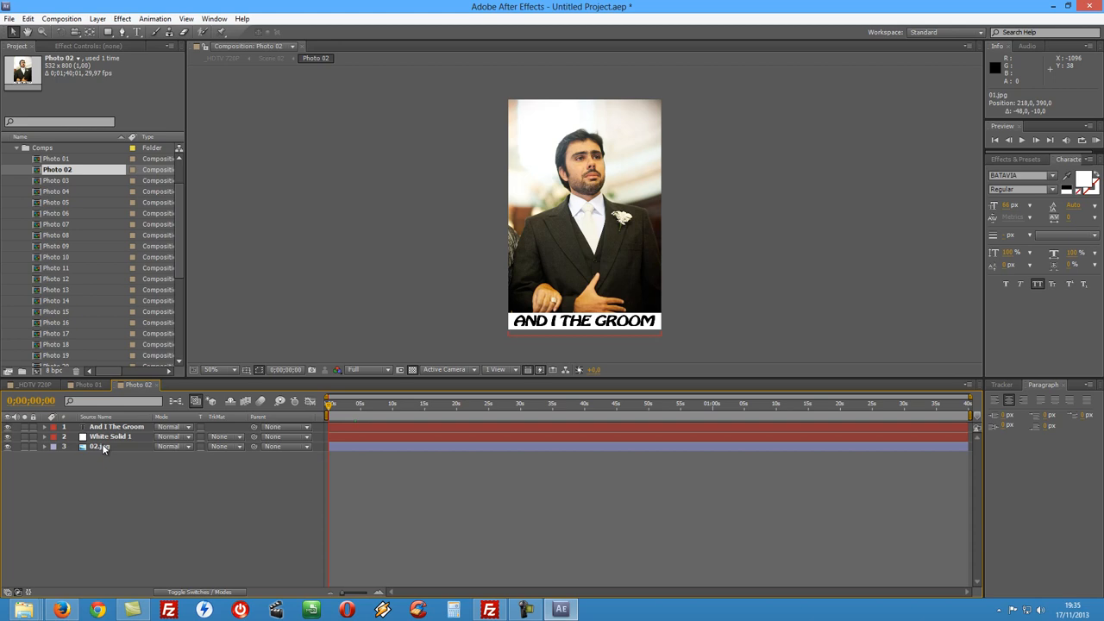
# - Select the groom layer and jump to the groom's frame in the 720p scene
pyautogui.click(99, 448)
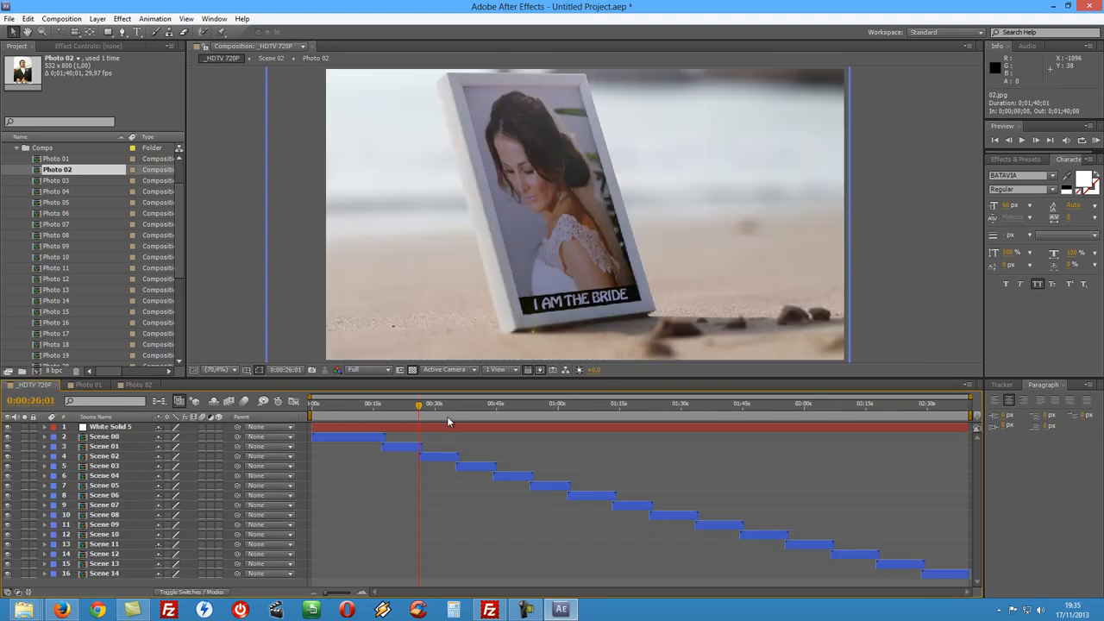
pyautogui.click(432, 403)
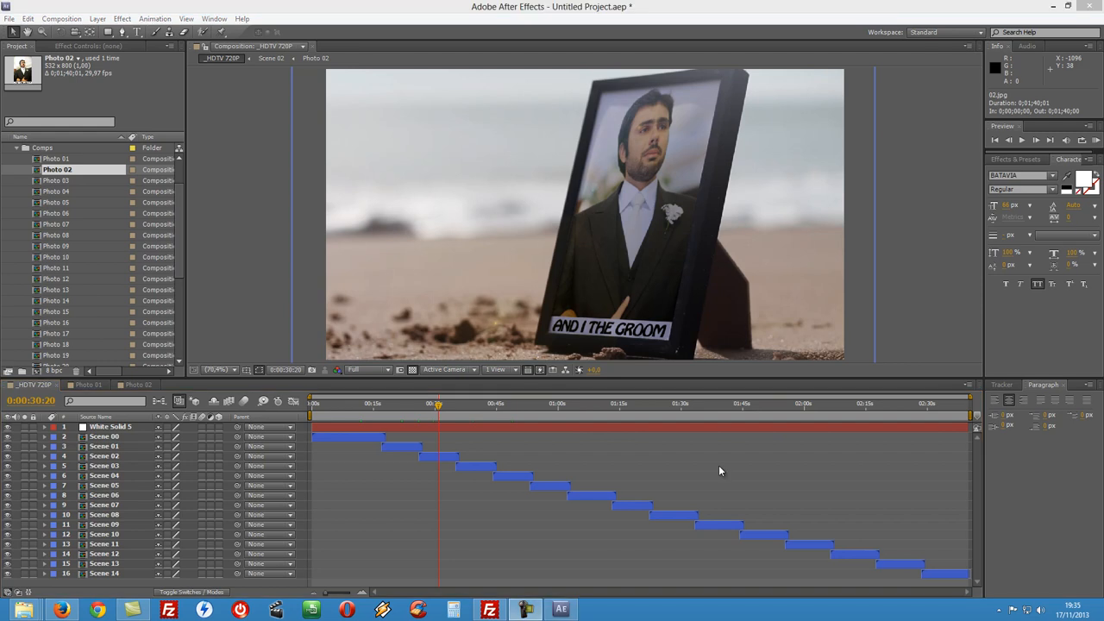
pyautogui.moveTo(542, 415)
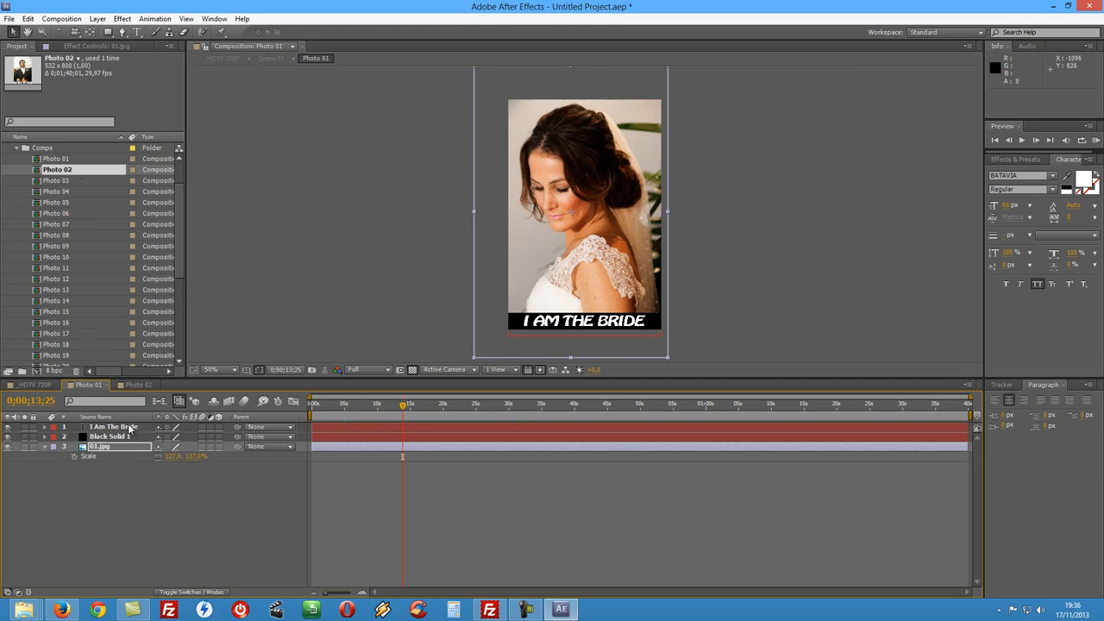
# - Change the Photo 02 groom caption to 'MARK', then open Photo 03
pyautogui.click(117, 427)
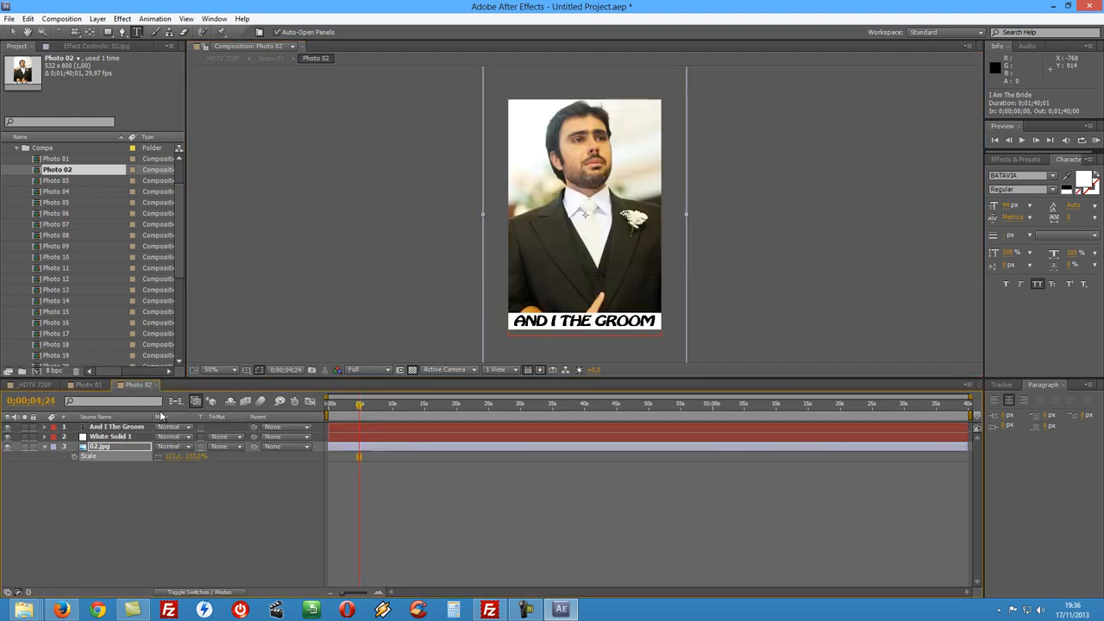
pyautogui.click(116, 428)
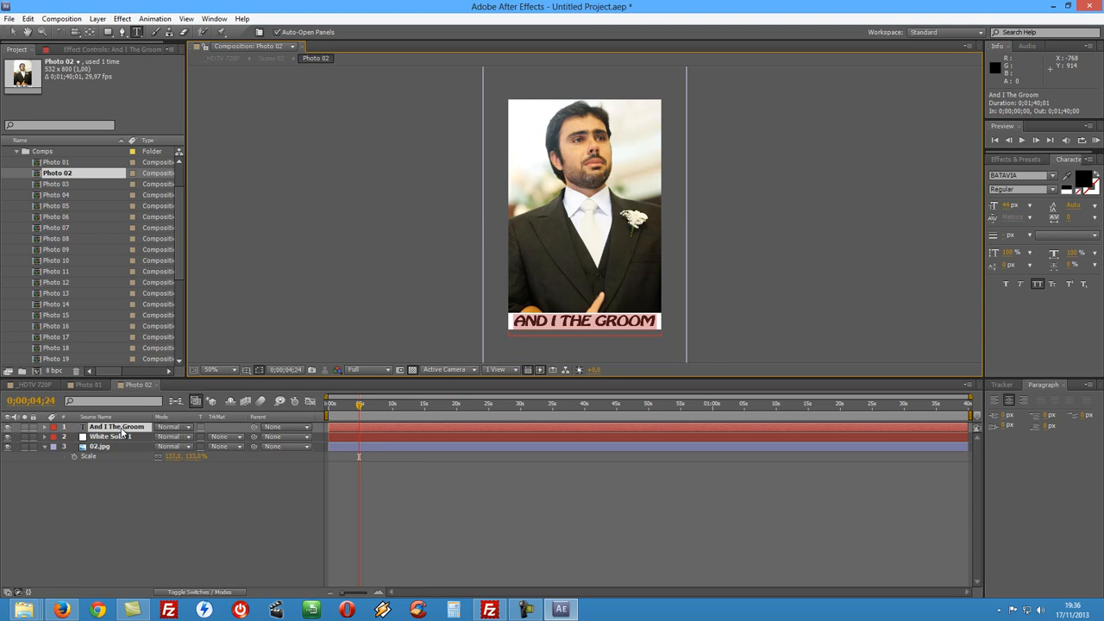
pyautogui.write('MARK')
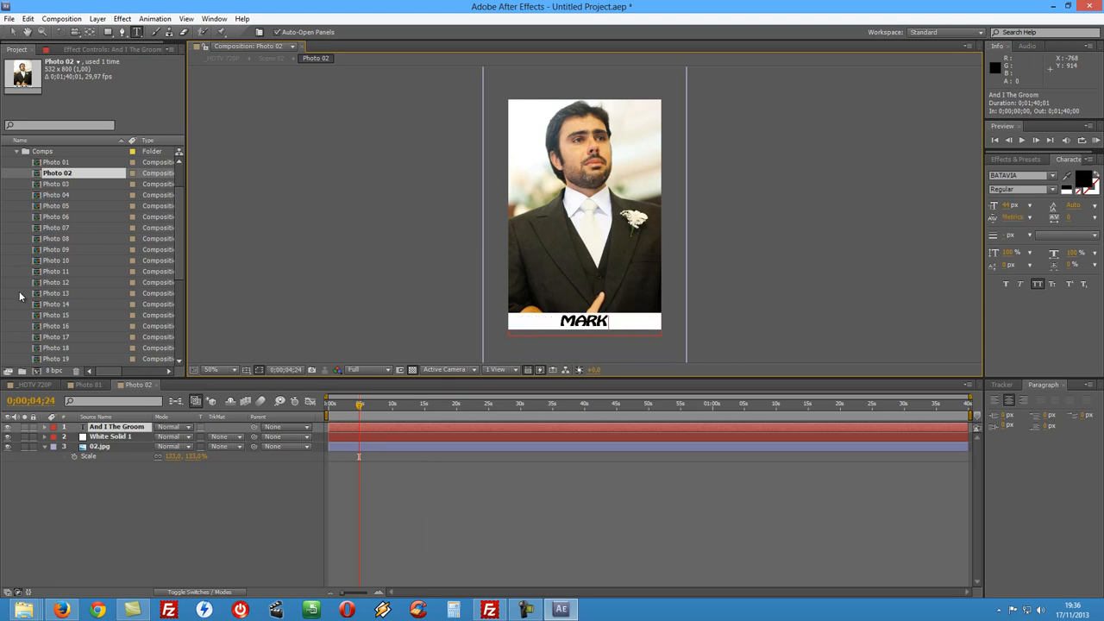
pyautogui.doubleClick(56, 183)
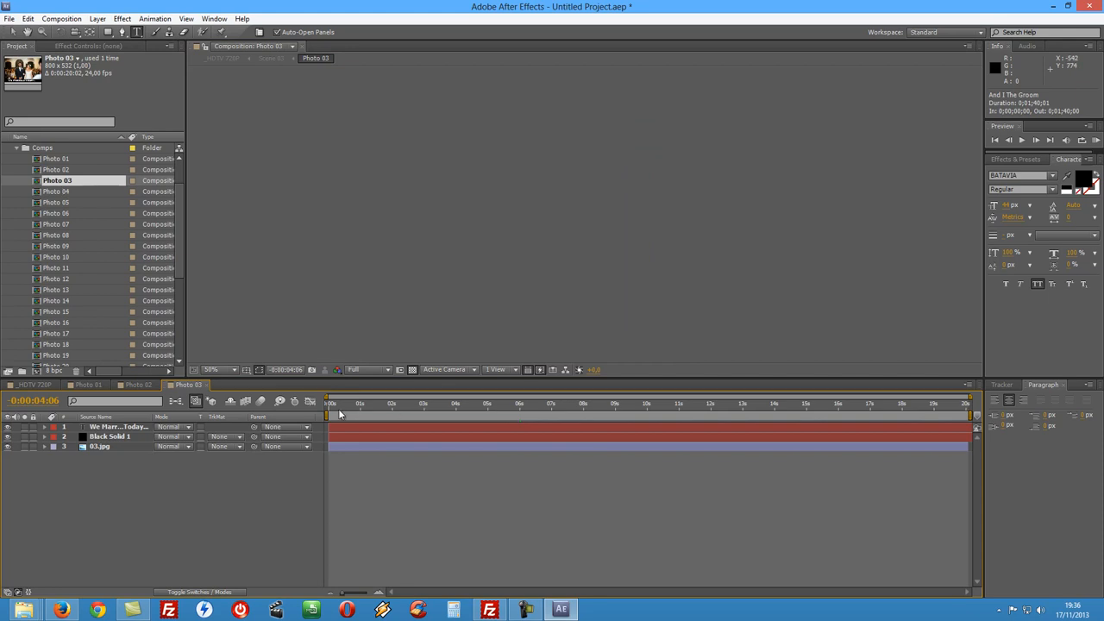
# - Caption the couple photo 'THE MOMENT...' and scrub the 720p scene to its frame
pyautogui.click(329, 409)
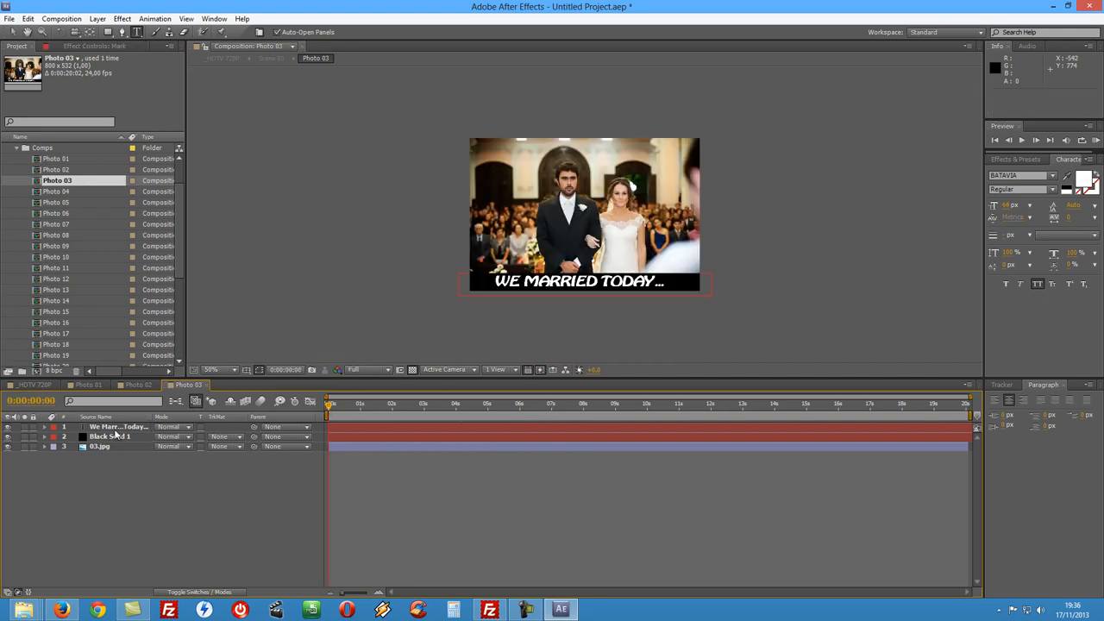
pyautogui.click(117, 427)
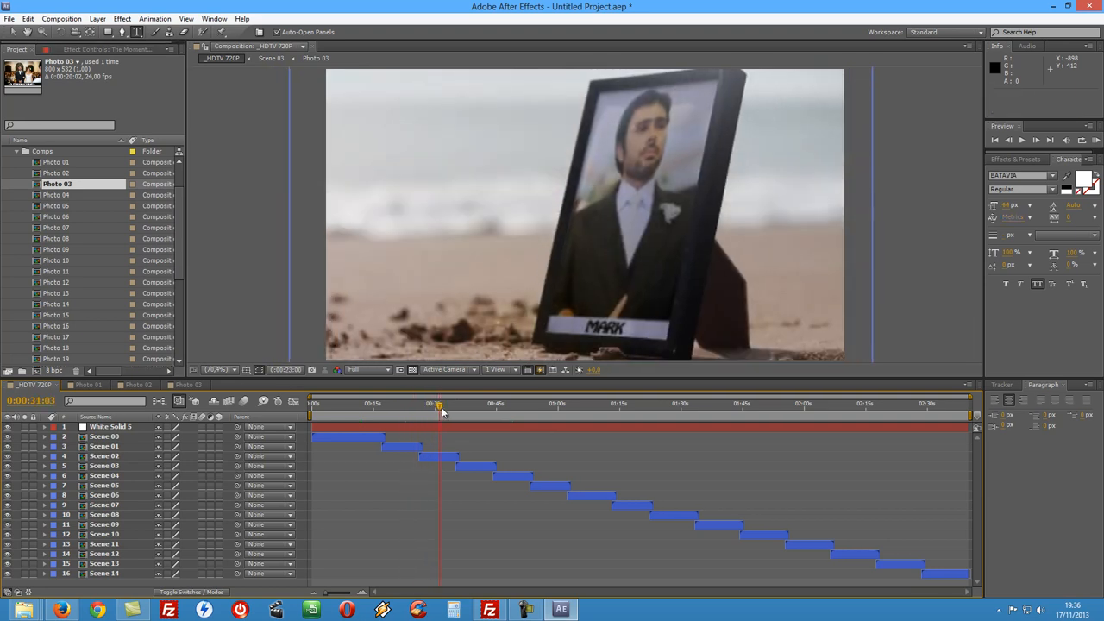
pyautogui.moveTo(440, 402); pyautogui.dragTo(470, 403)
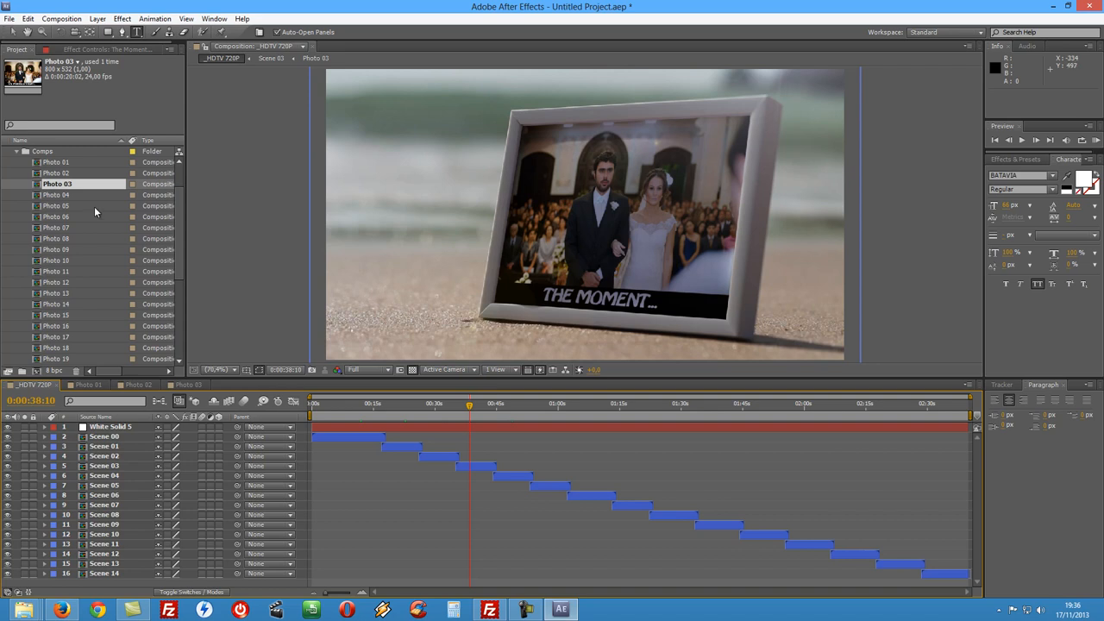
pyautogui.moveTo(466, 404)
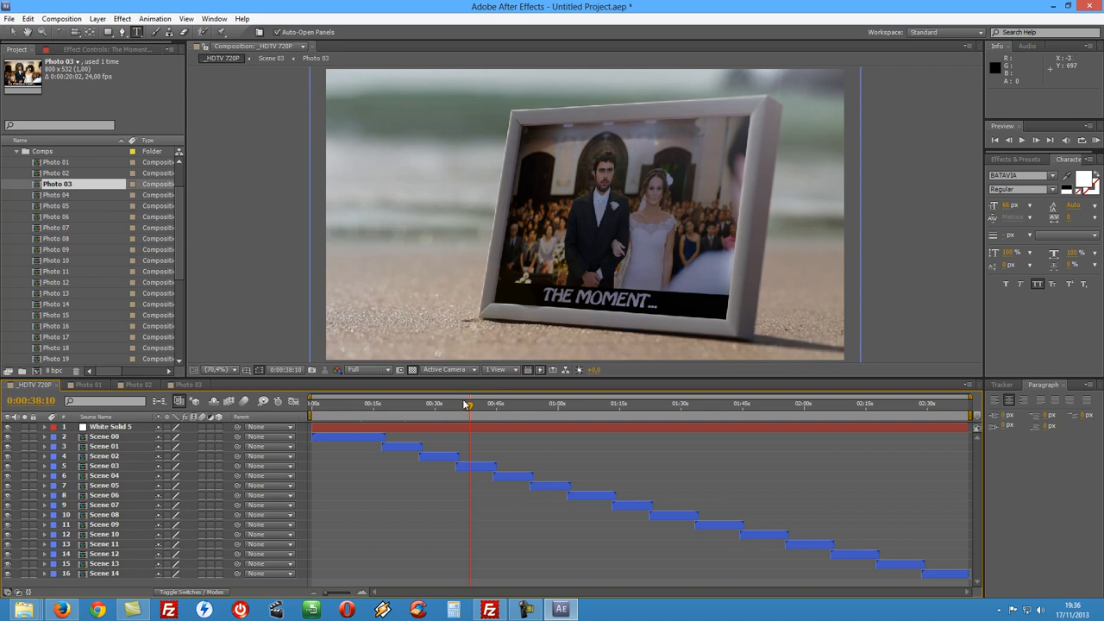
pyautogui.moveTo(467, 404)
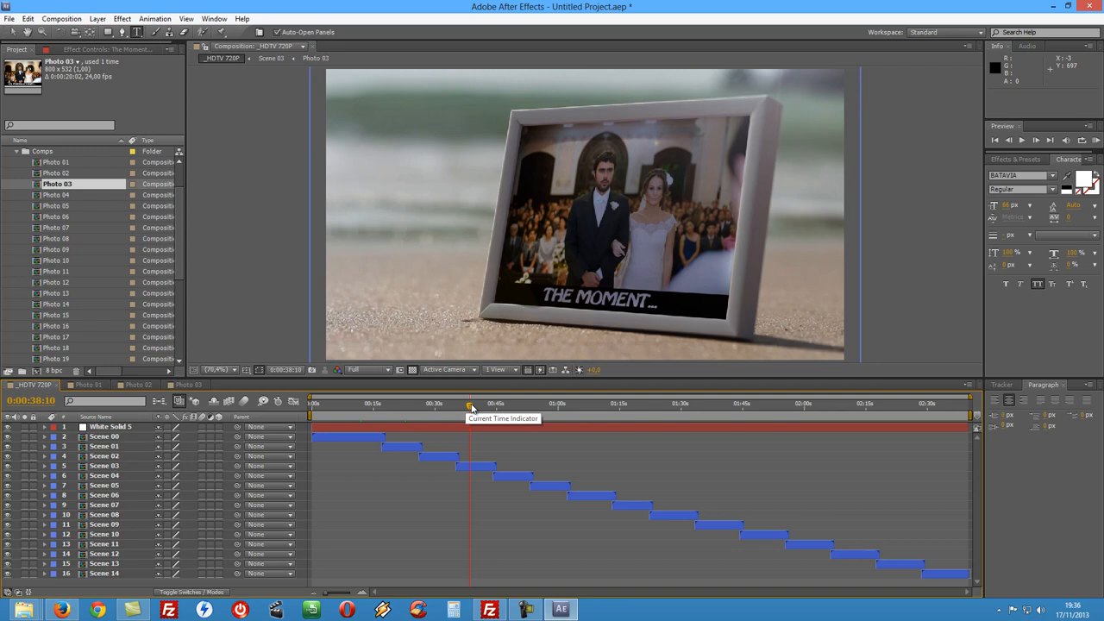
pyautogui.moveTo(42, 163)
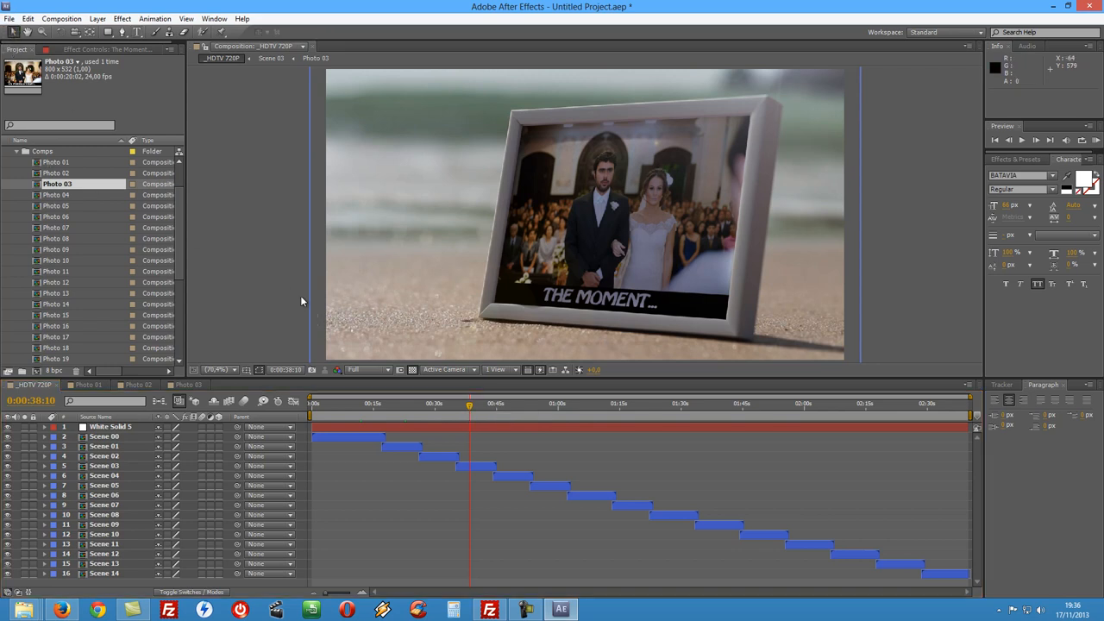
pyautogui.moveTo(410, 445)
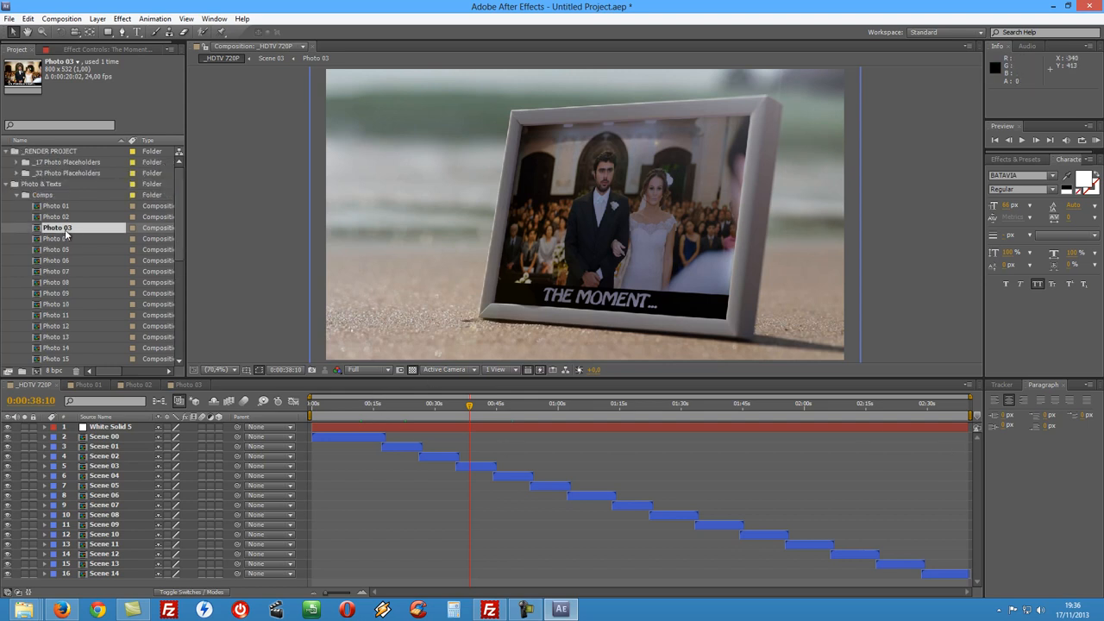
# - Re-expand the placeholder folders and select the 17 Photo Placeholders 720P composition
pyautogui.click(12, 184)
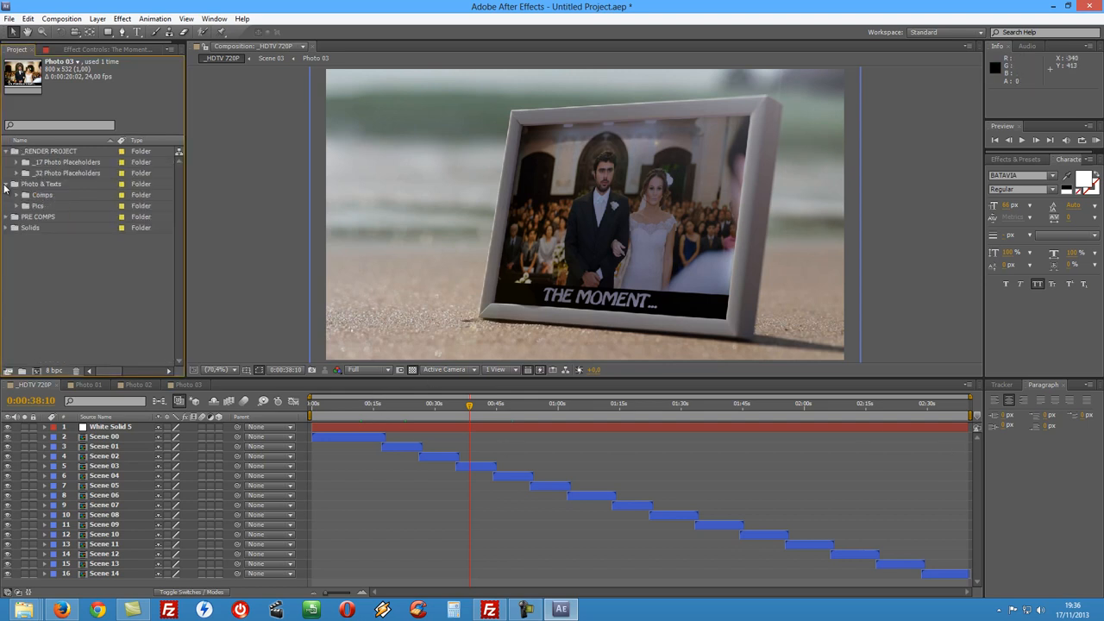
pyautogui.click(9, 184)
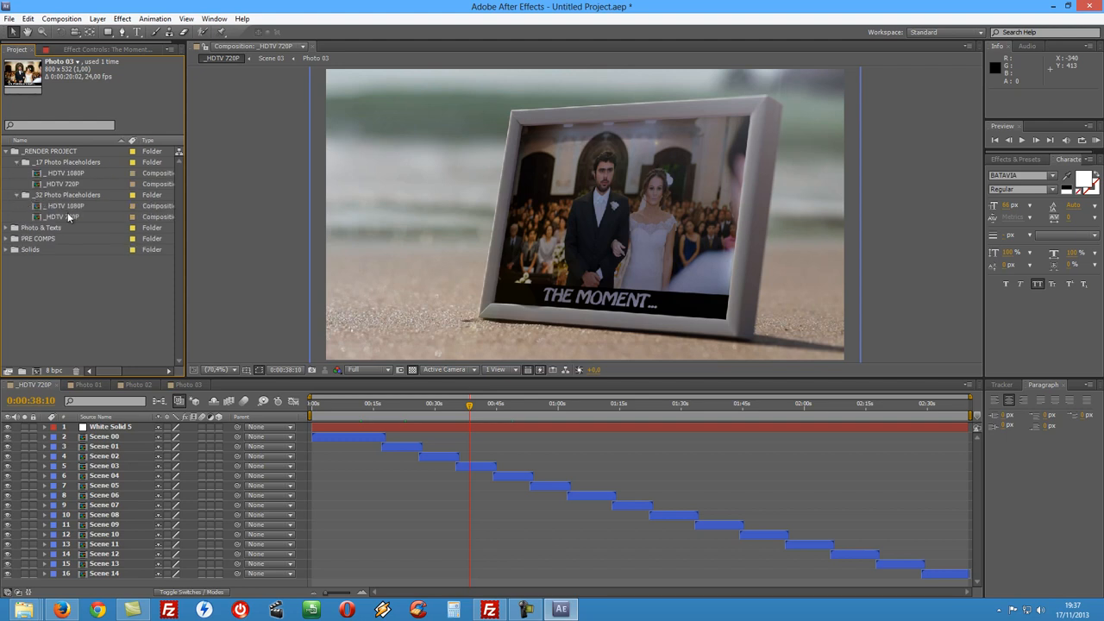
pyautogui.click(63, 184)
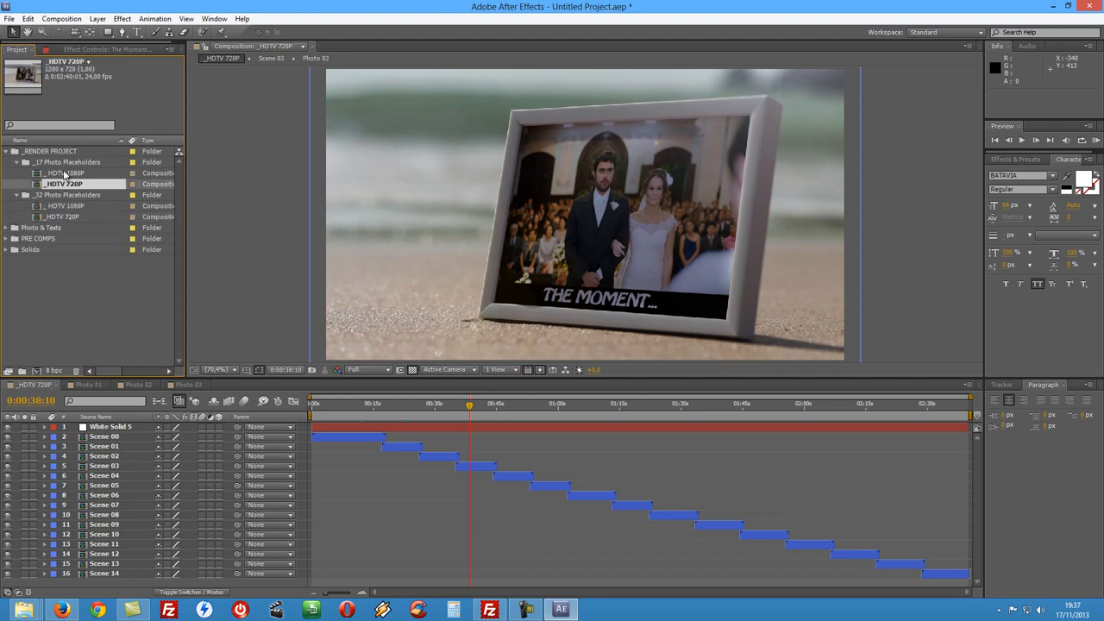
pyautogui.click(65, 173)
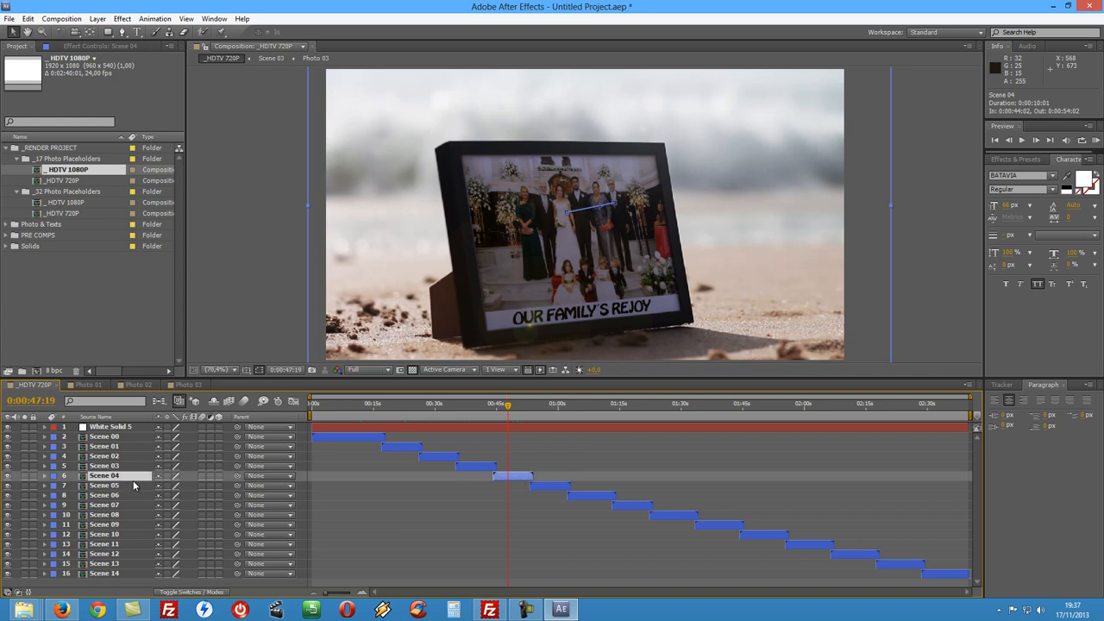
pyautogui.moveTo(512, 455)
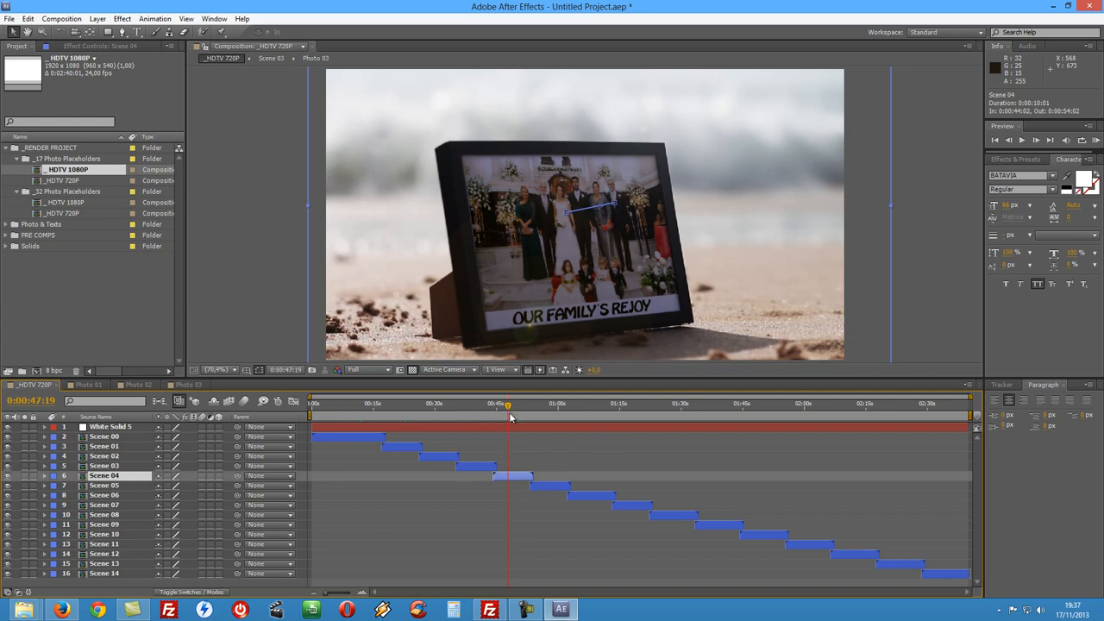
# - Show Scene 04's Position and Opacity keyframes, select Position, and scrub against the previous shot
pyautogui.click(47, 476)
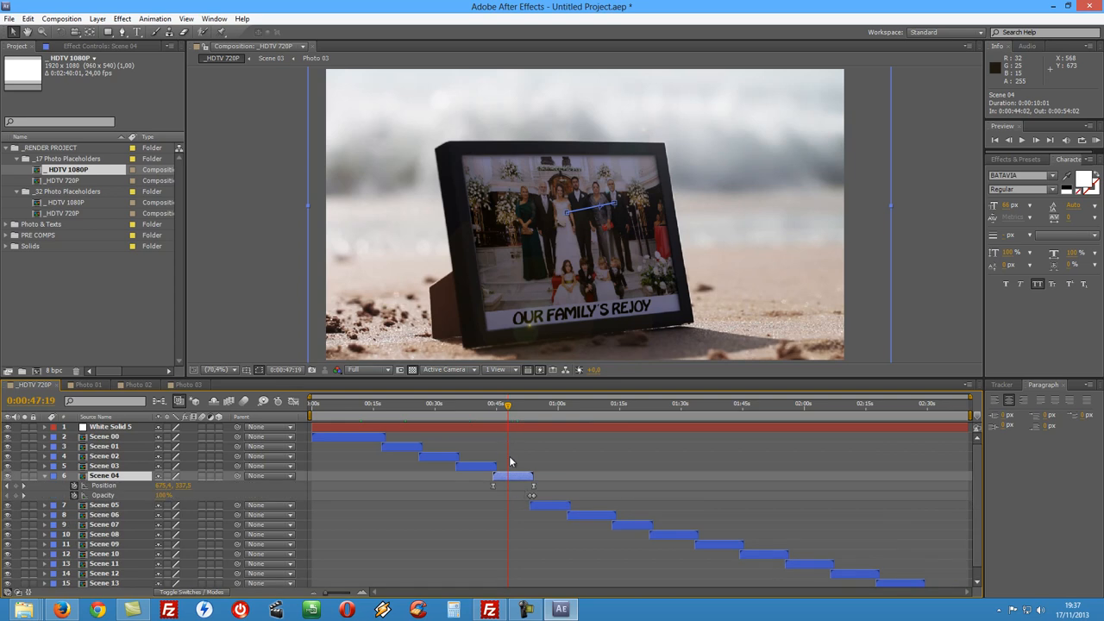
pyautogui.click(500, 403)
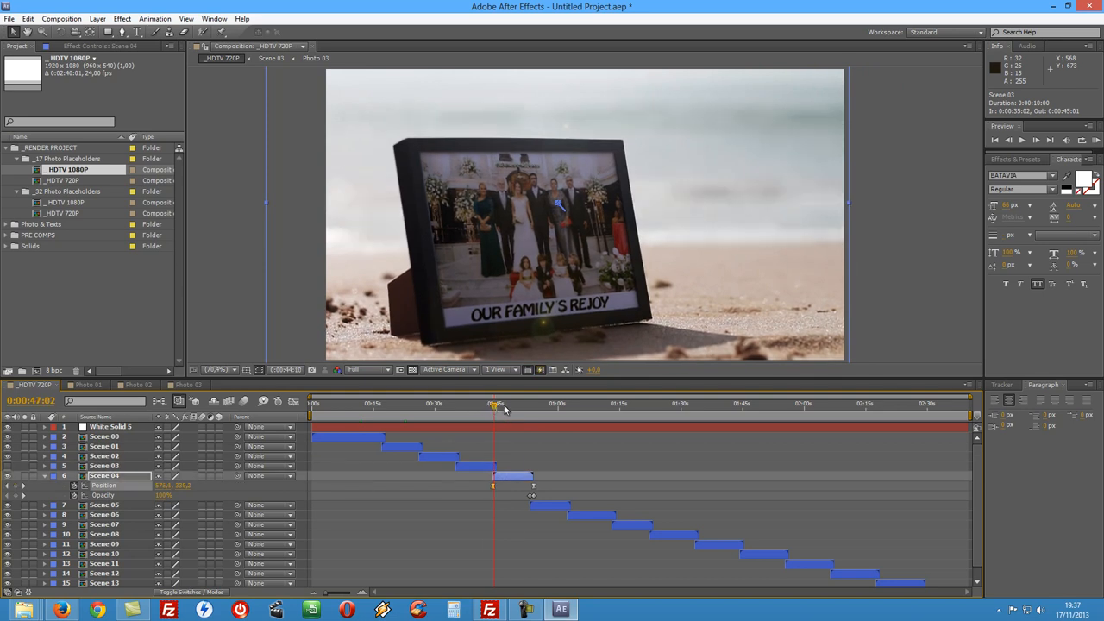
pyautogui.moveTo(496, 403); pyautogui.dragTo(533, 404)
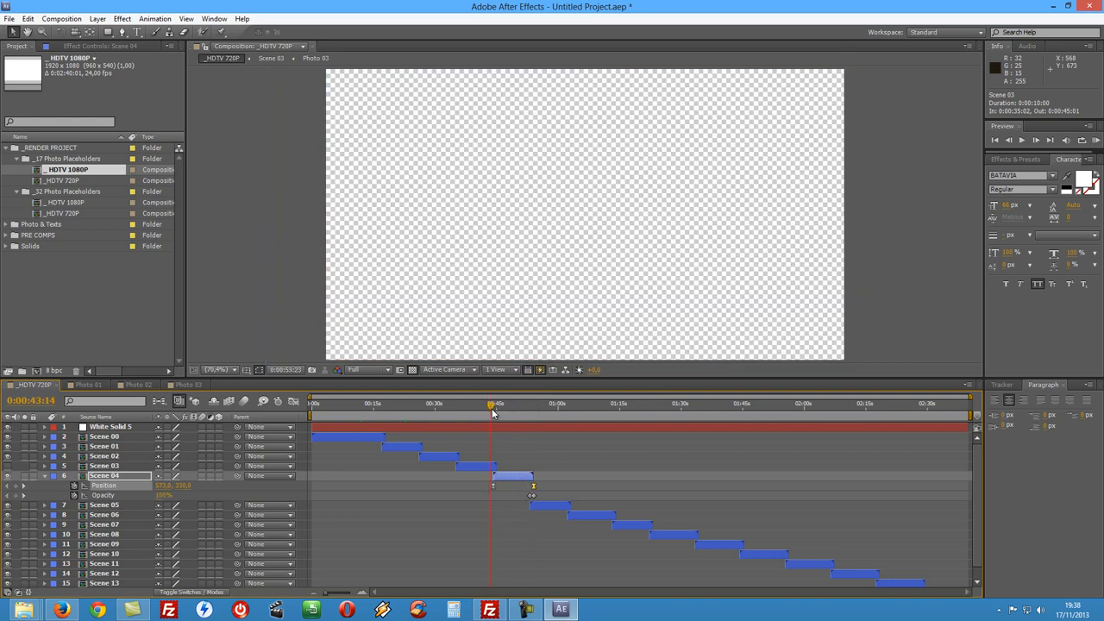
pyautogui.click(491, 410)
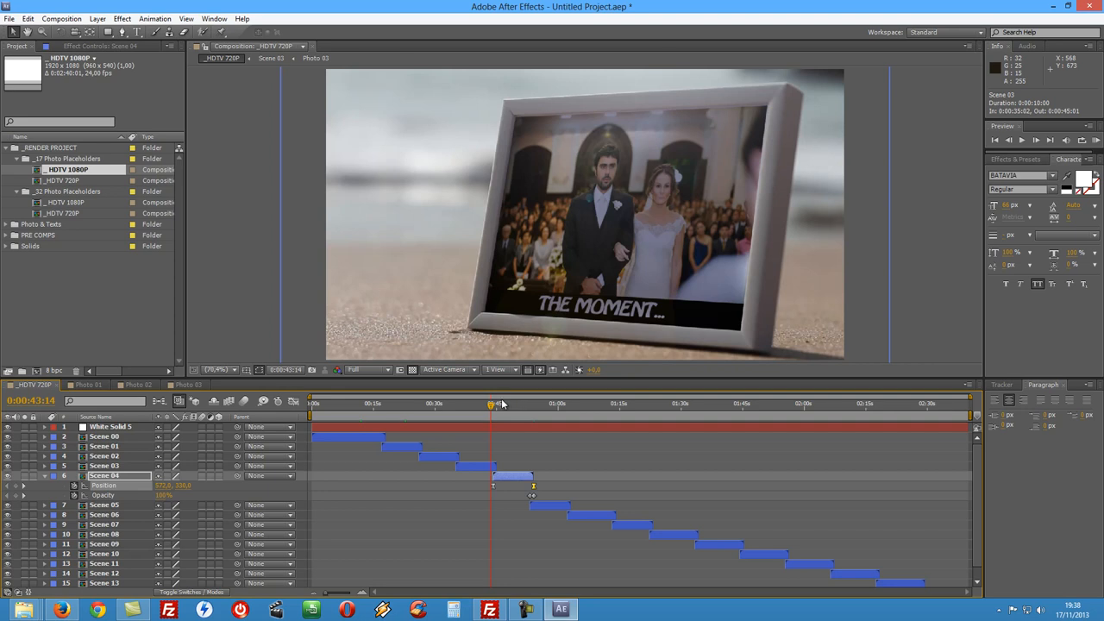
pyautogui.moveTo(494, 403); pyautogui.dragTo(505, 404)
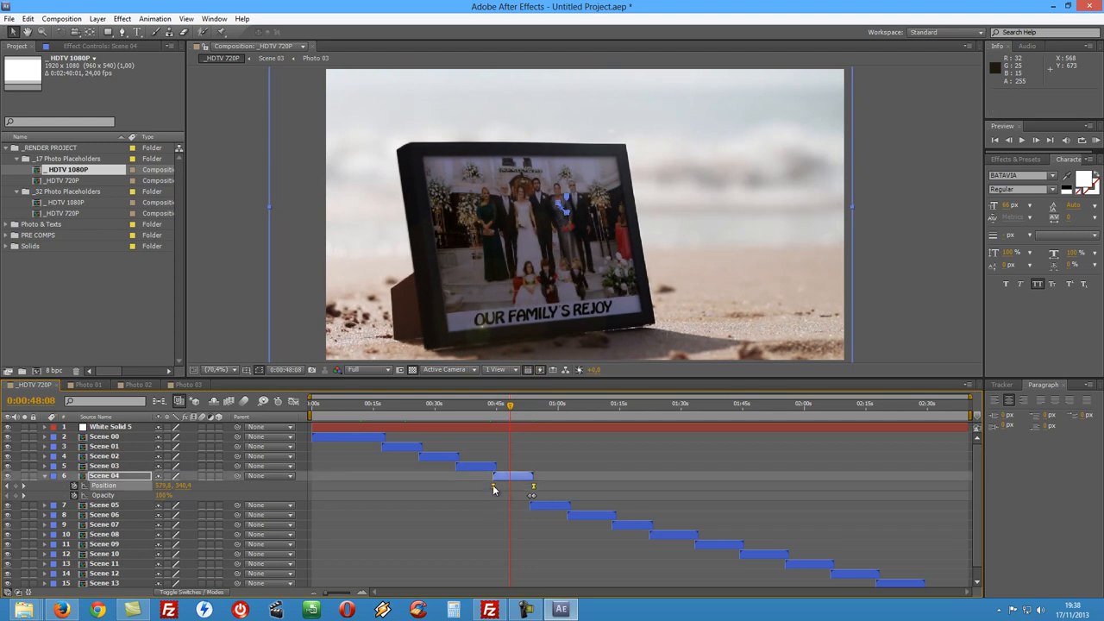
# - Time-reverse Scene 04's Position keyframes and scrub through the family-photo shot to preview
pyautogui.rightClick(494, 490)
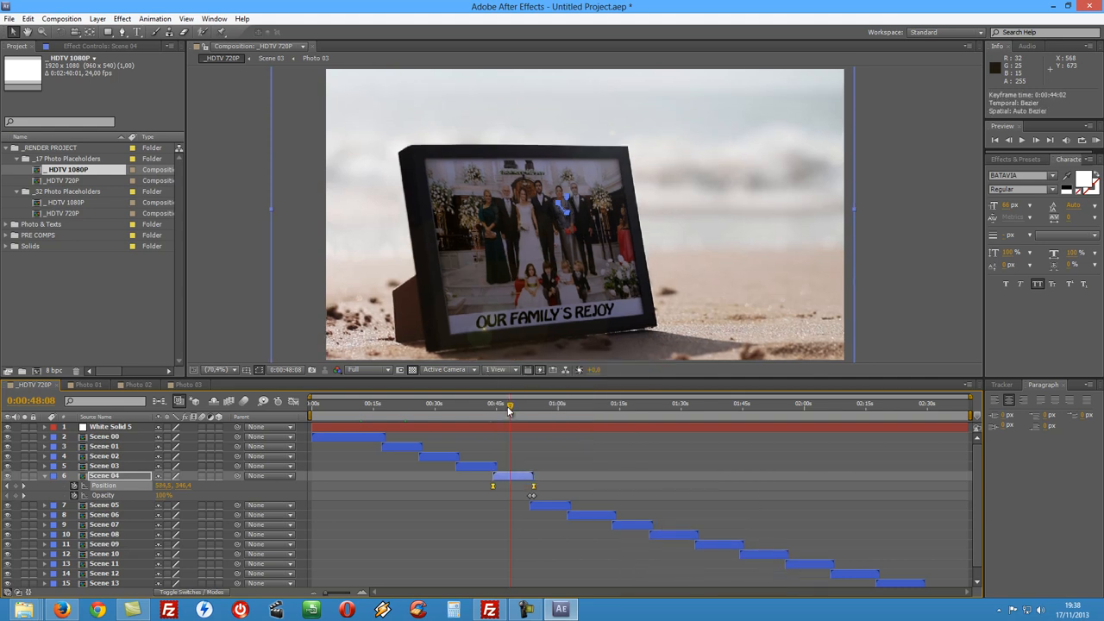
pyautogui.moveTo(510, 403); pyautogui.dragTo(487, 403)
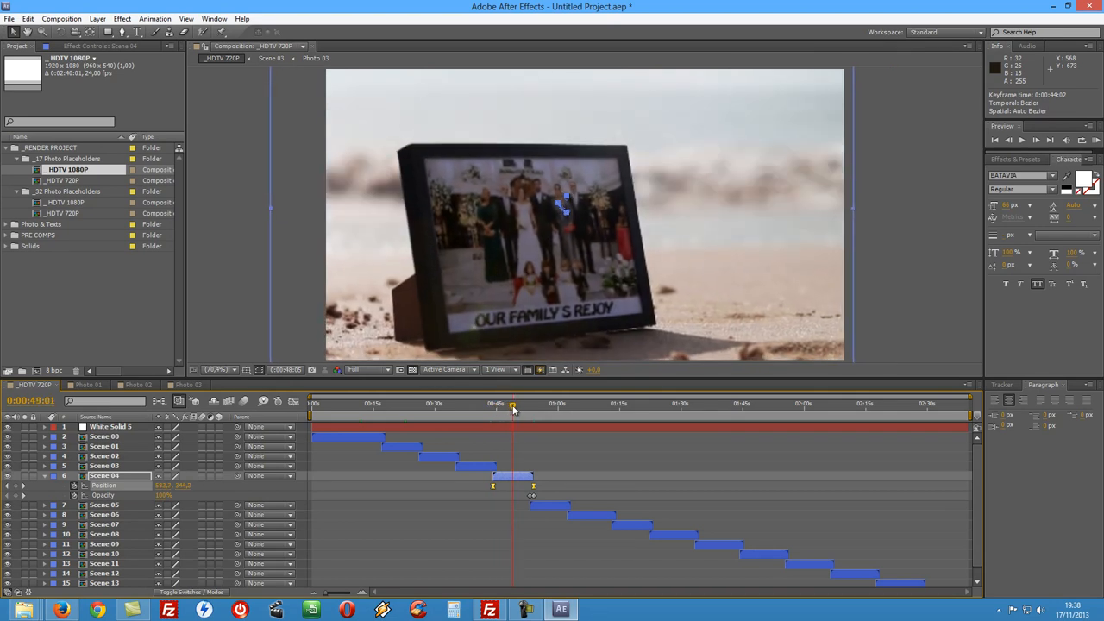
pyautogui.click(515, 407)
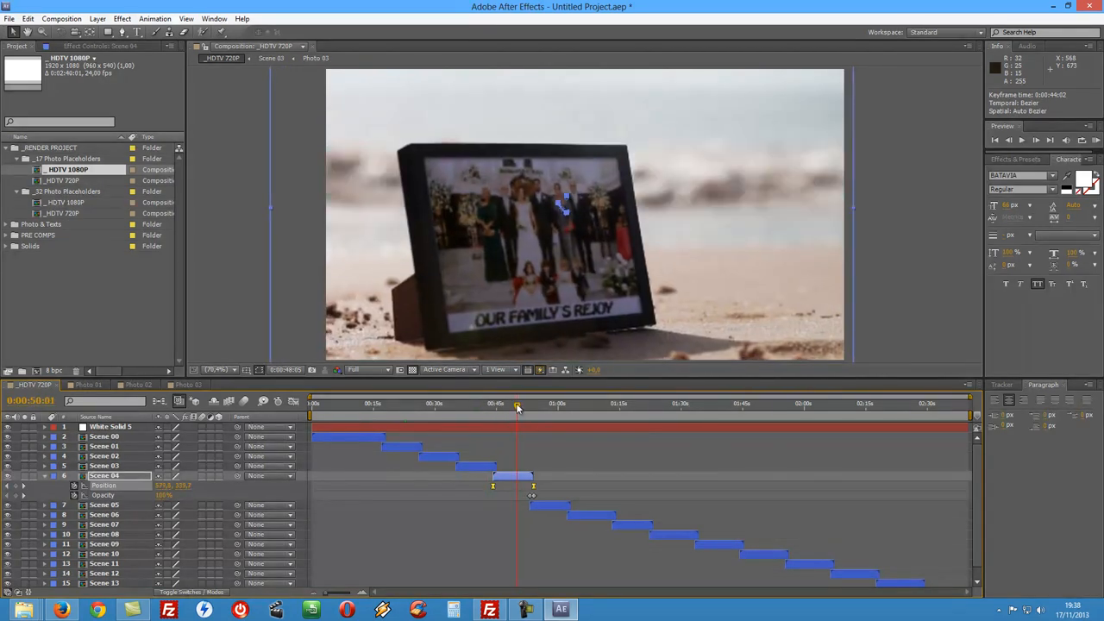
pyautogui.moveTo(517, 404); pyautogui.dragTo(505, 404)
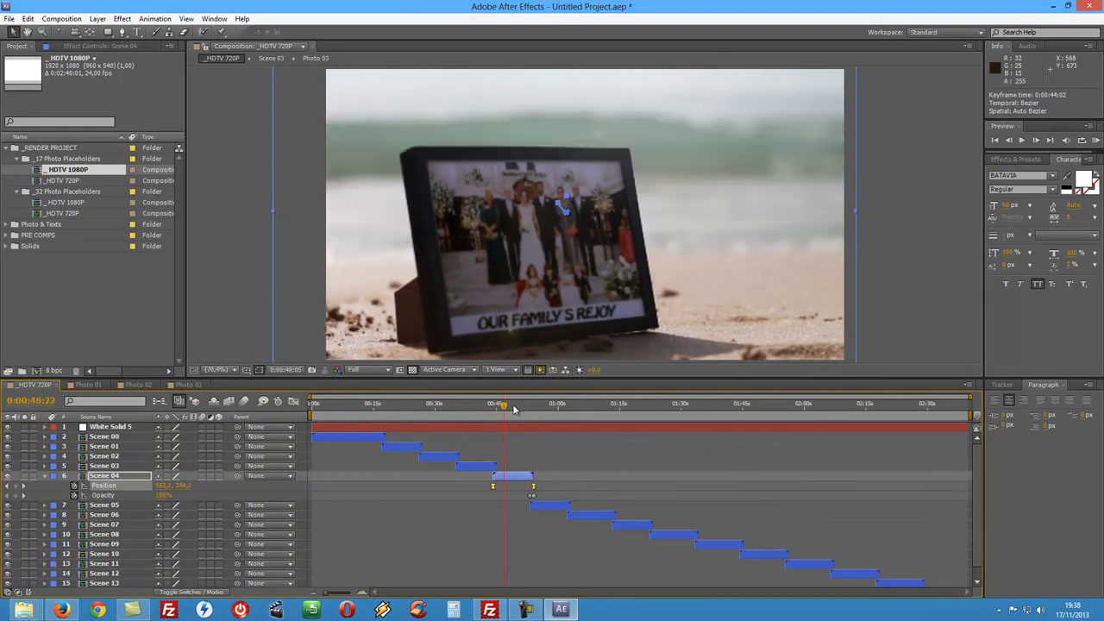
pyautogui.moveTo(504, 406); pyautogui.dragTo(522, 406)
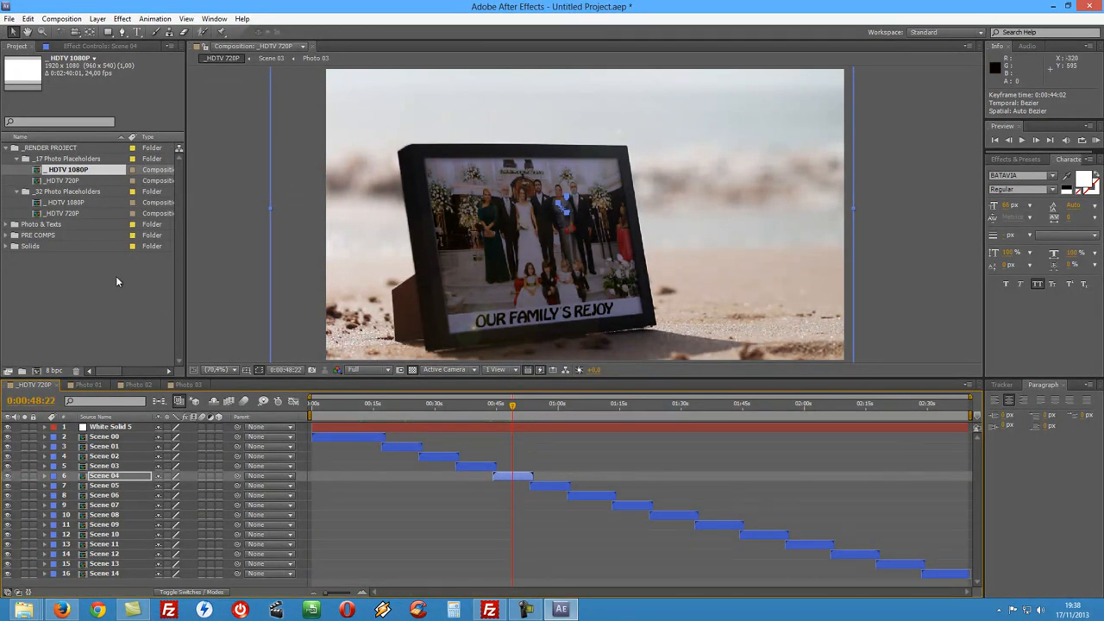
# - Open _HDTV 1080P, scrub through THE MOMENT, title and bride shots, then reopen _HDTV 720P
pyautogui.click(87, 384)
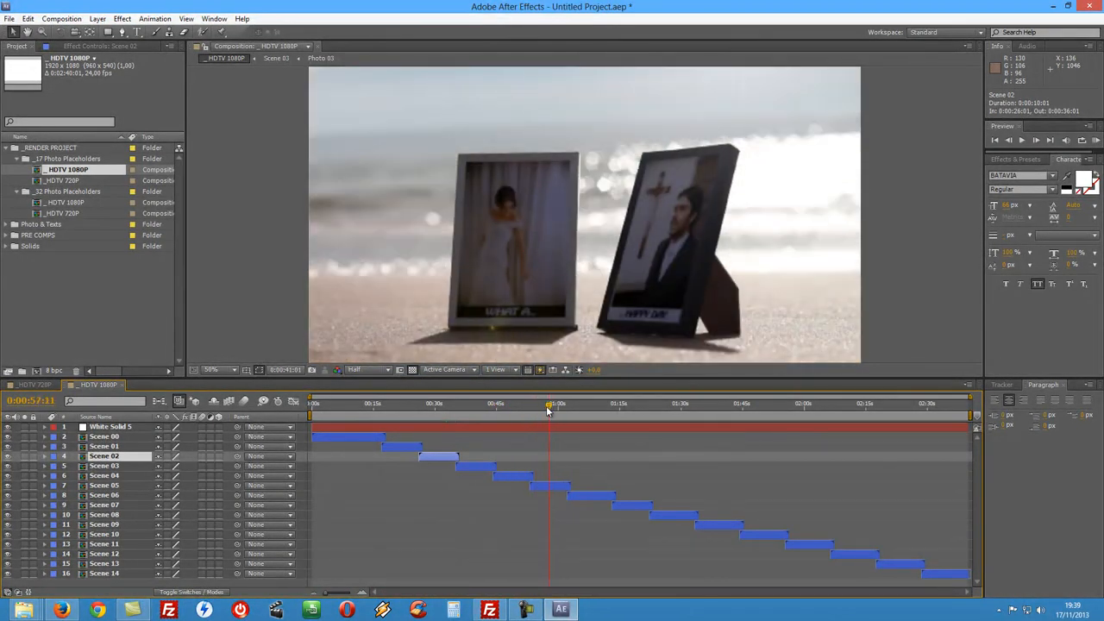
pyautogui.click(512, 405)
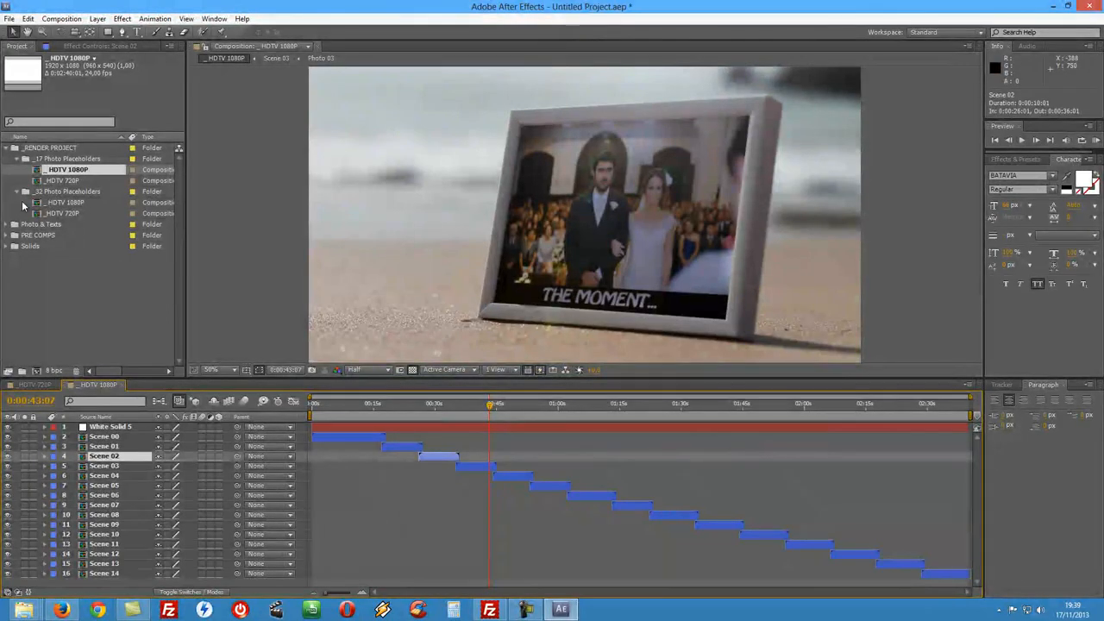
pyautogui.moveTo(12, 148)
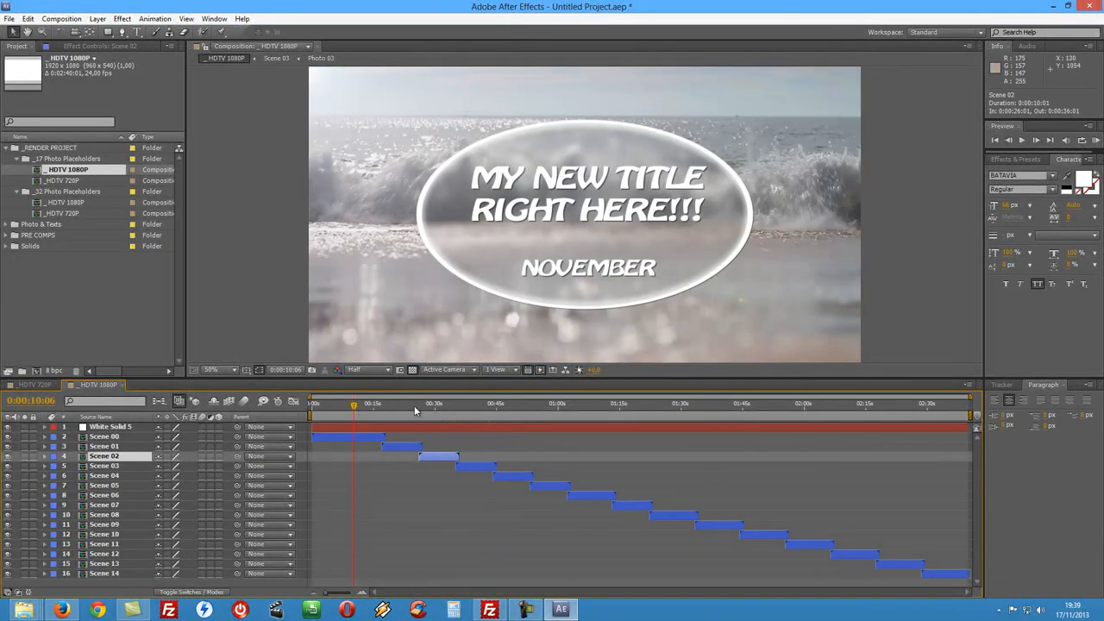
pyautogui.moveTo(353, 403); pyautogui.dragTo(405, 403)
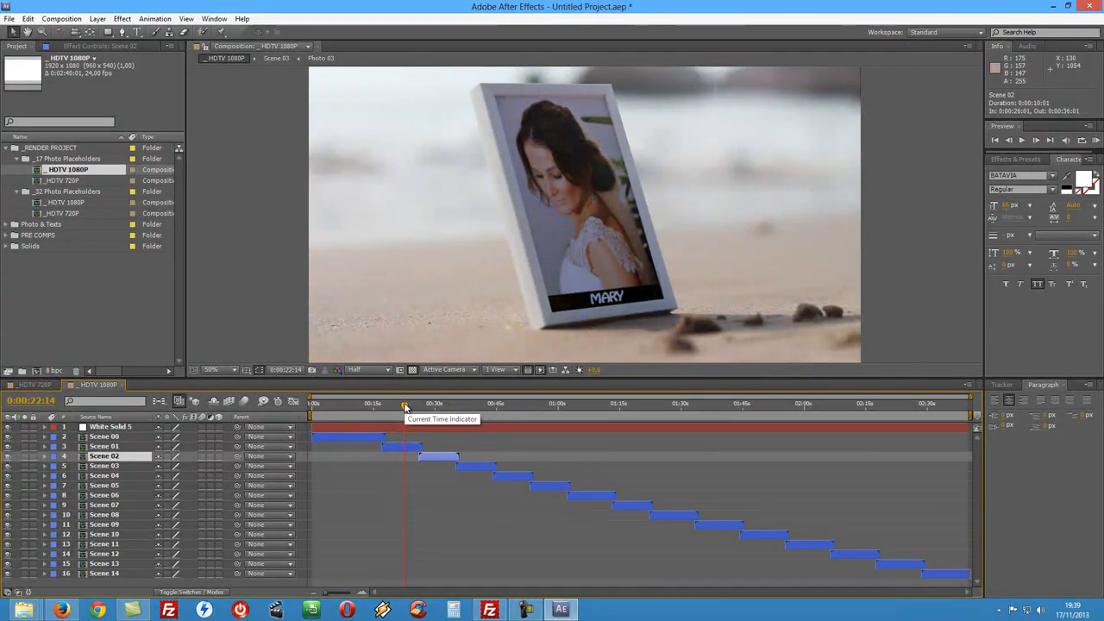
pyautogui.moveTo(74, 214)
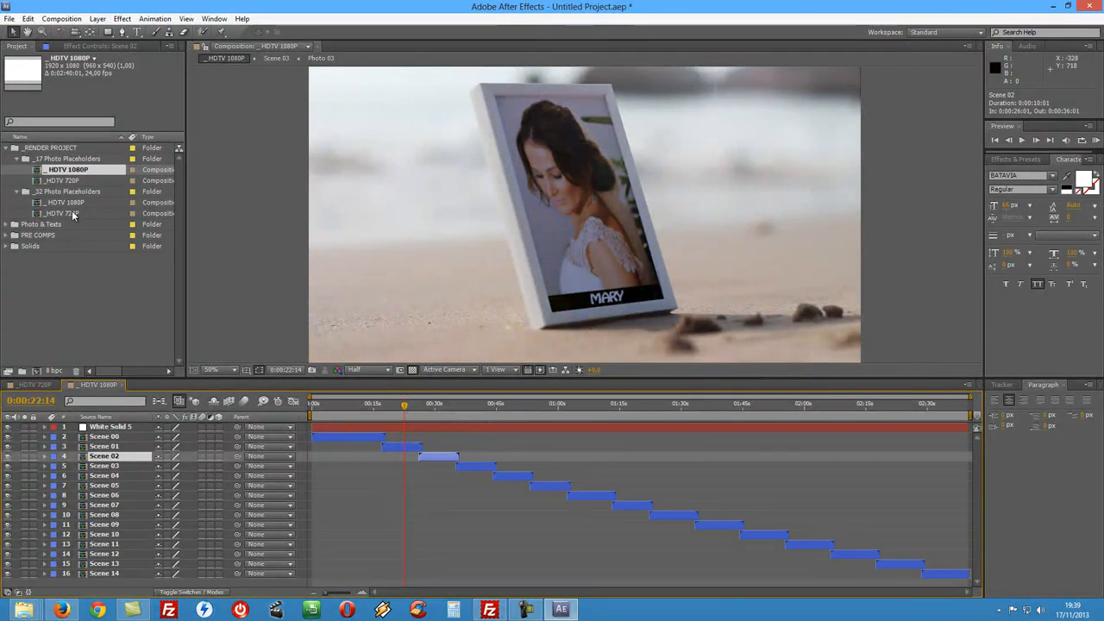
pyautogui.click(63, 213)
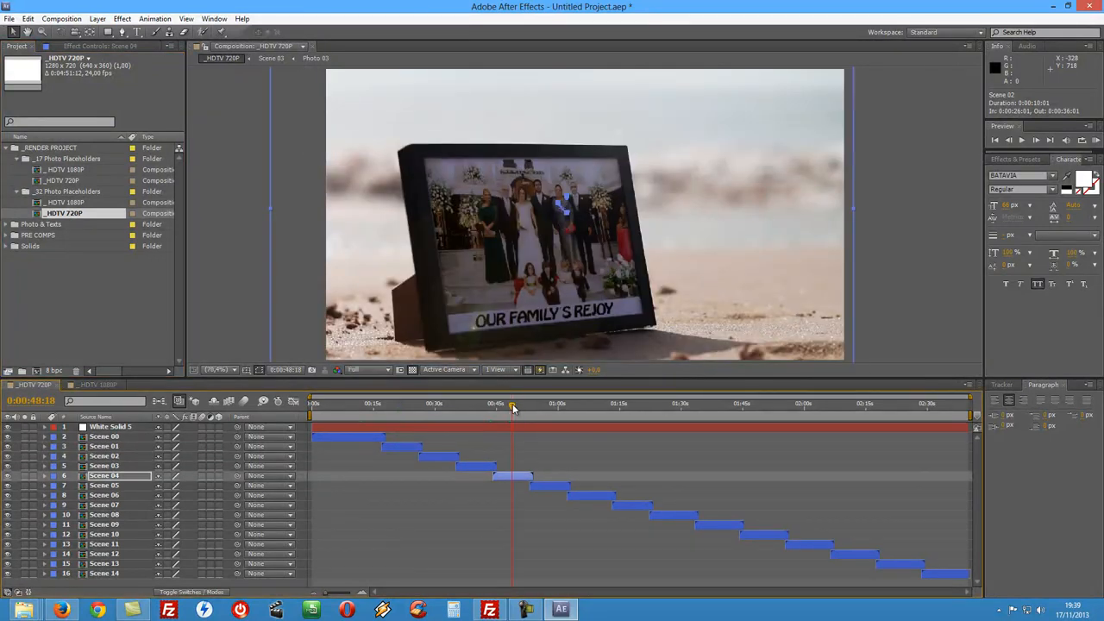
# - Scrub the 720P timeline through the bride, groom and family-photo shots, returning to MARY's frame
pyautogui.click(408, 408)
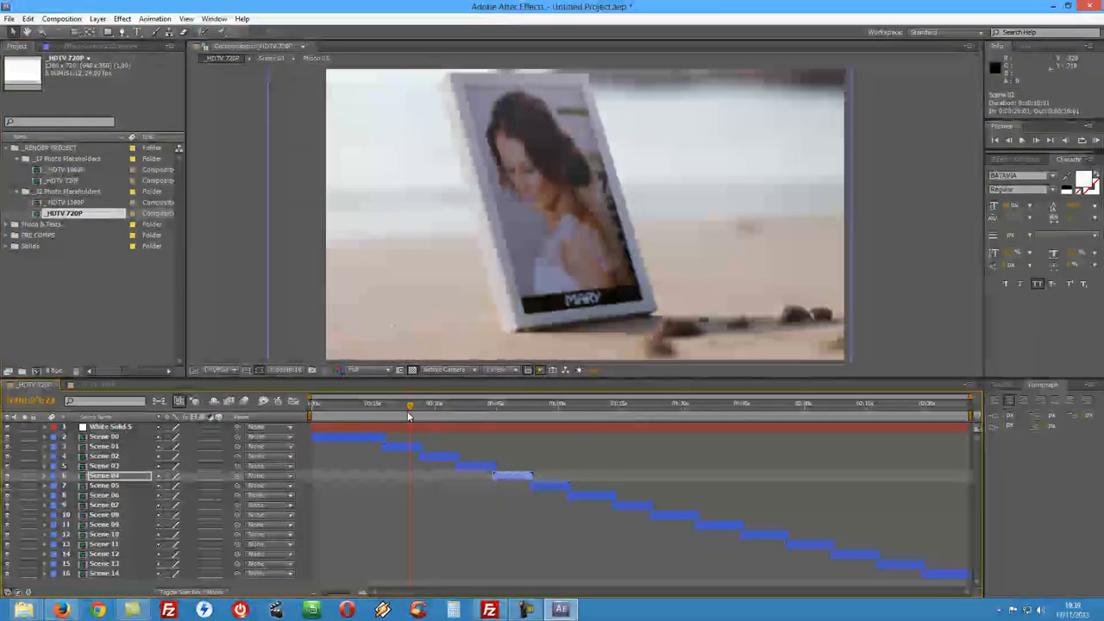
pyautogui.moveTo(410, 404); pyautogui.dragTo(453, 403)
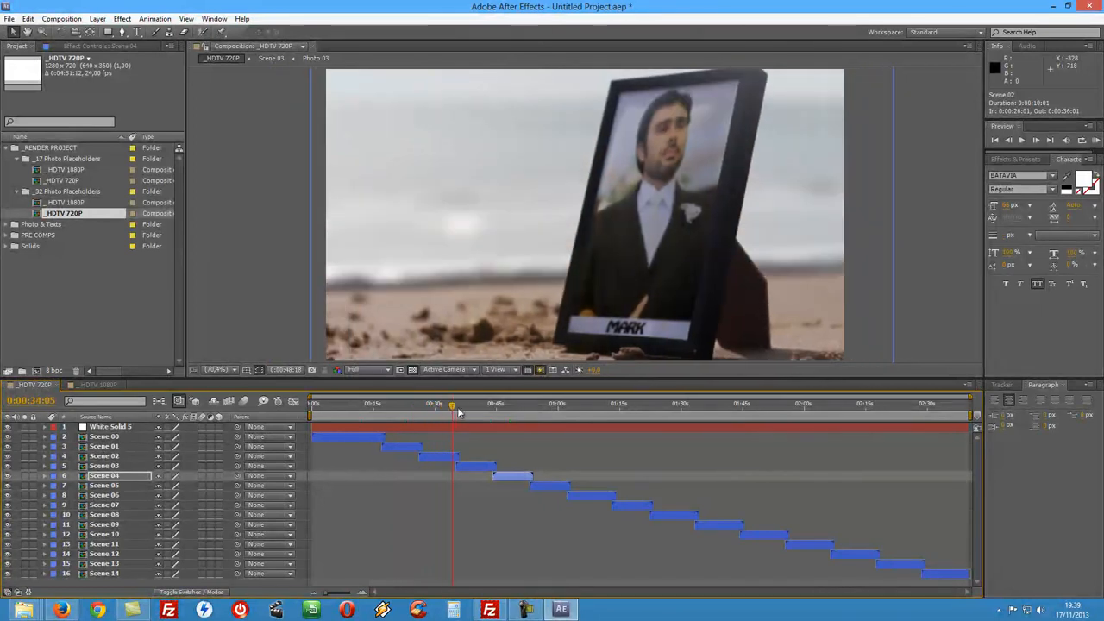
pyautogui.click(515, 409)
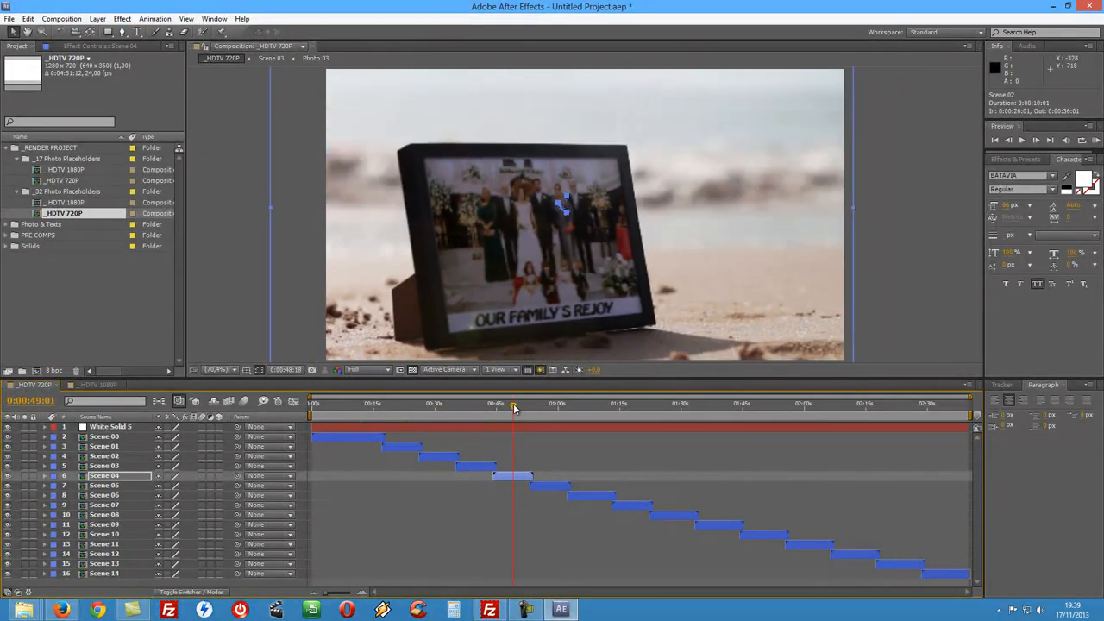
pyautogui.click(402, 405)
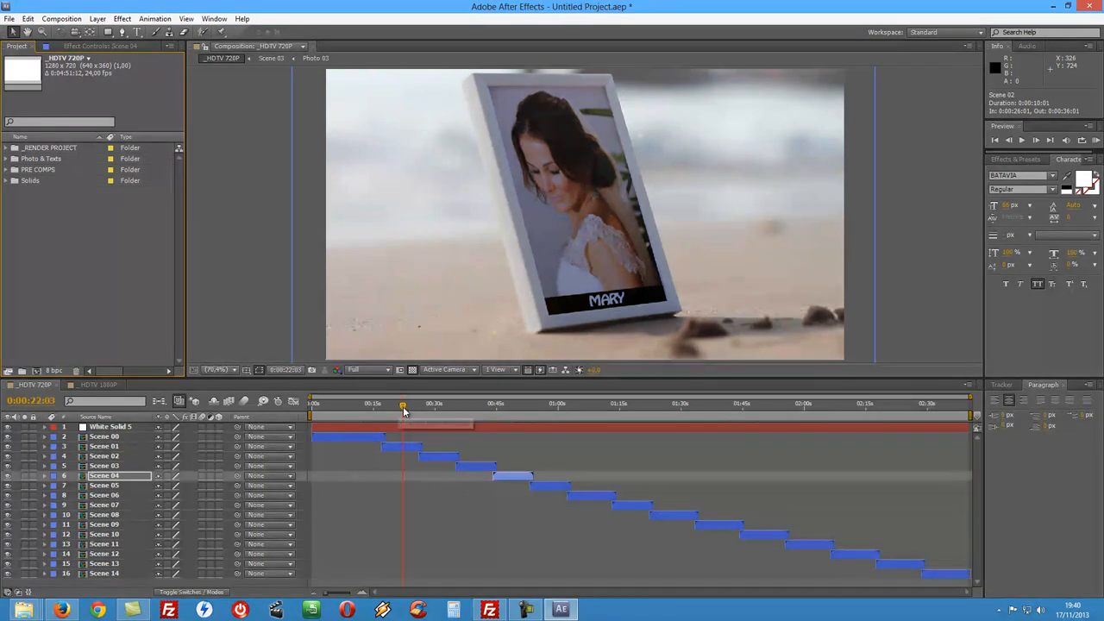
pyautogui.moveTo(403, 408)
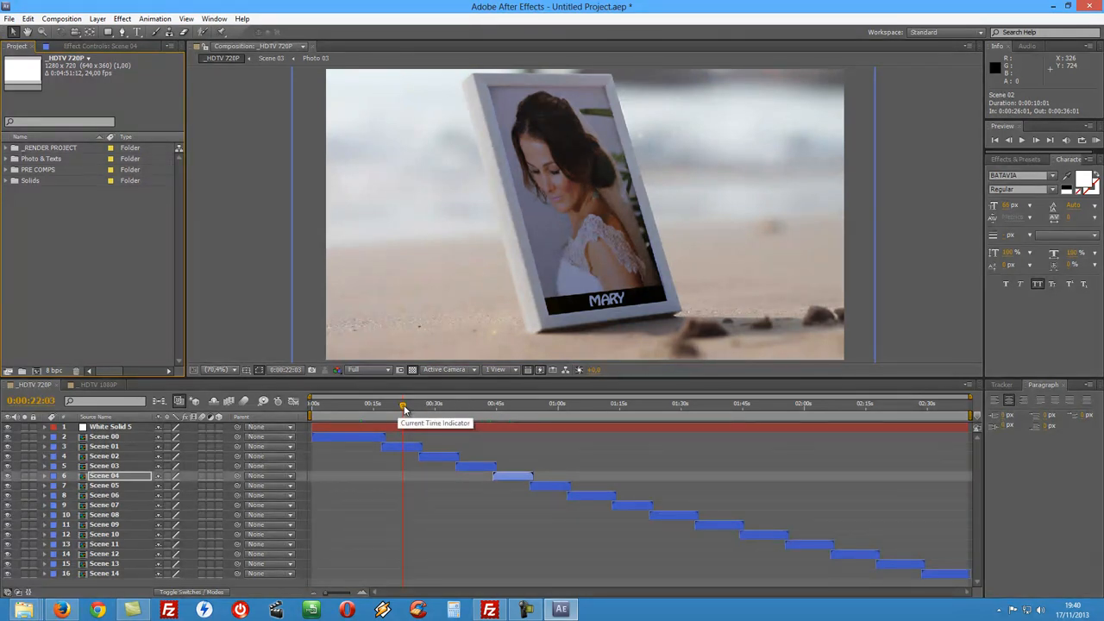